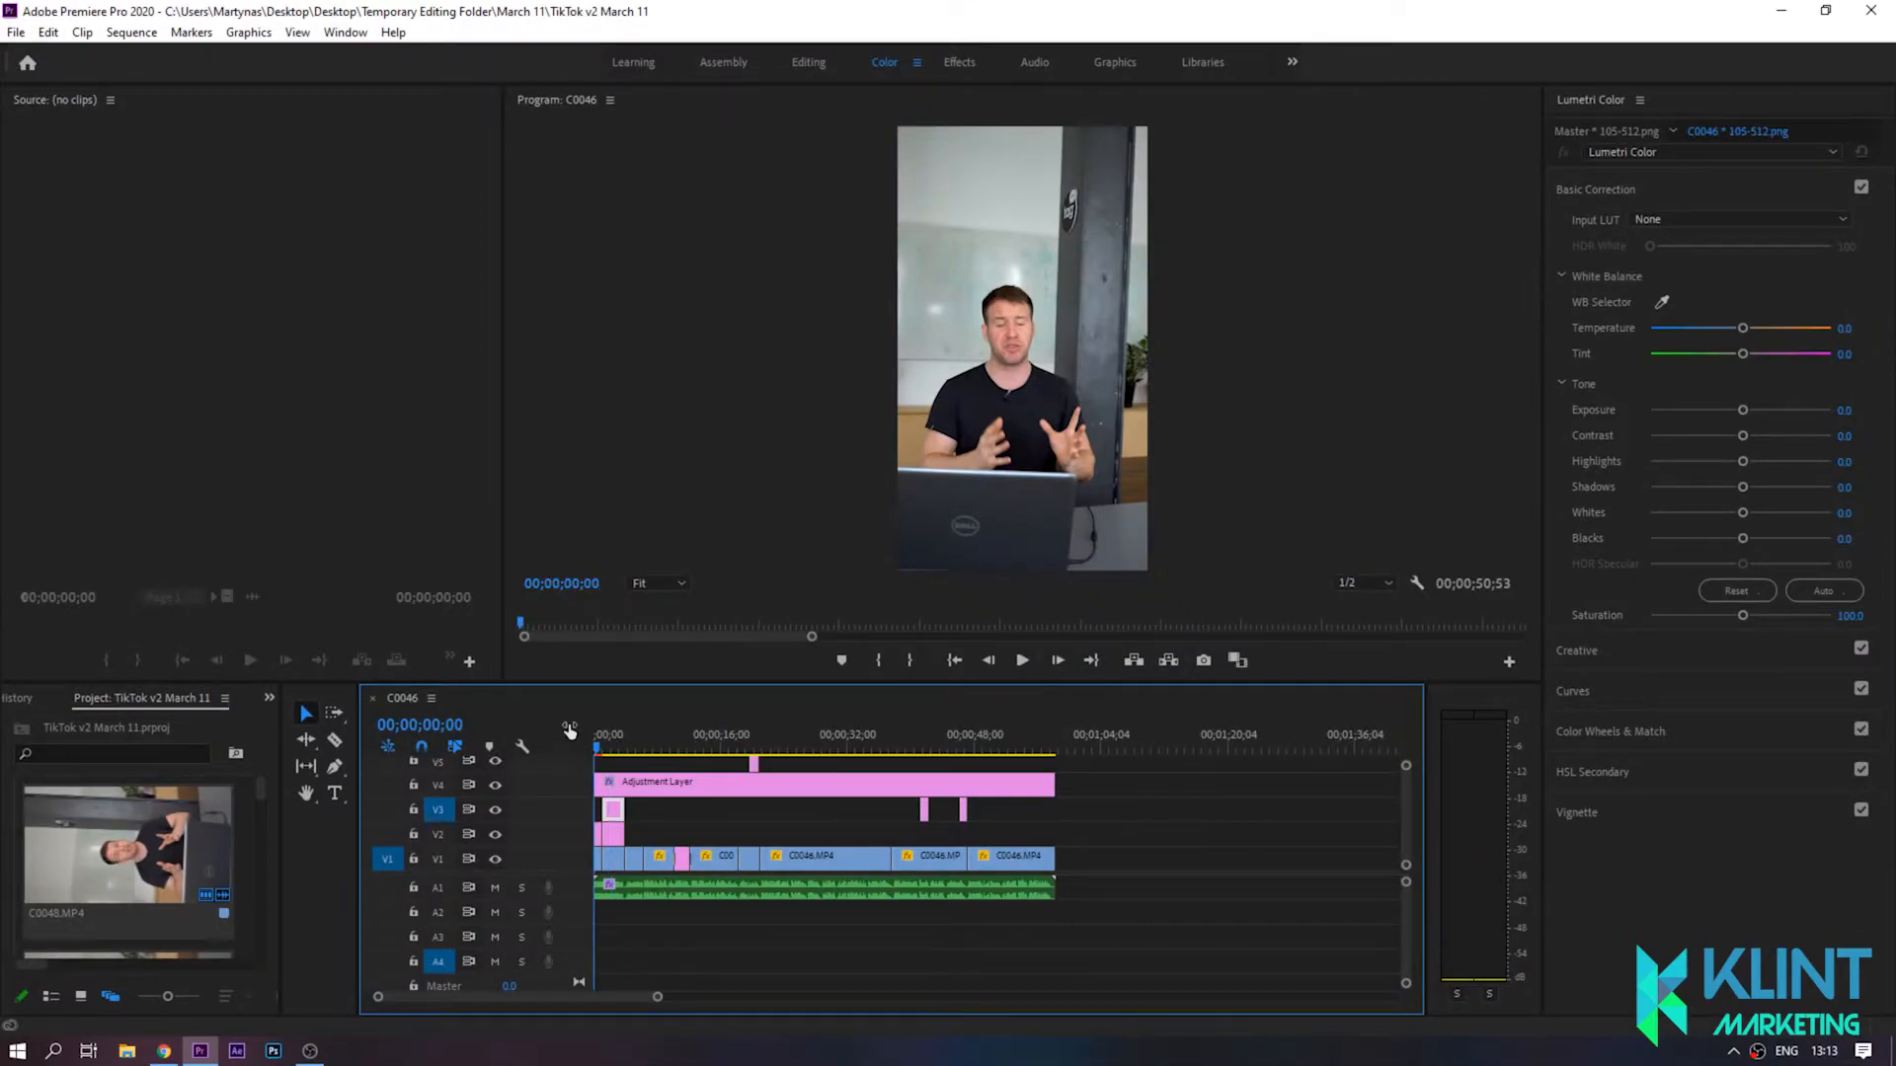
Step: Scrub the sequence to preview its end, middle and start
left_click(1050, 735)
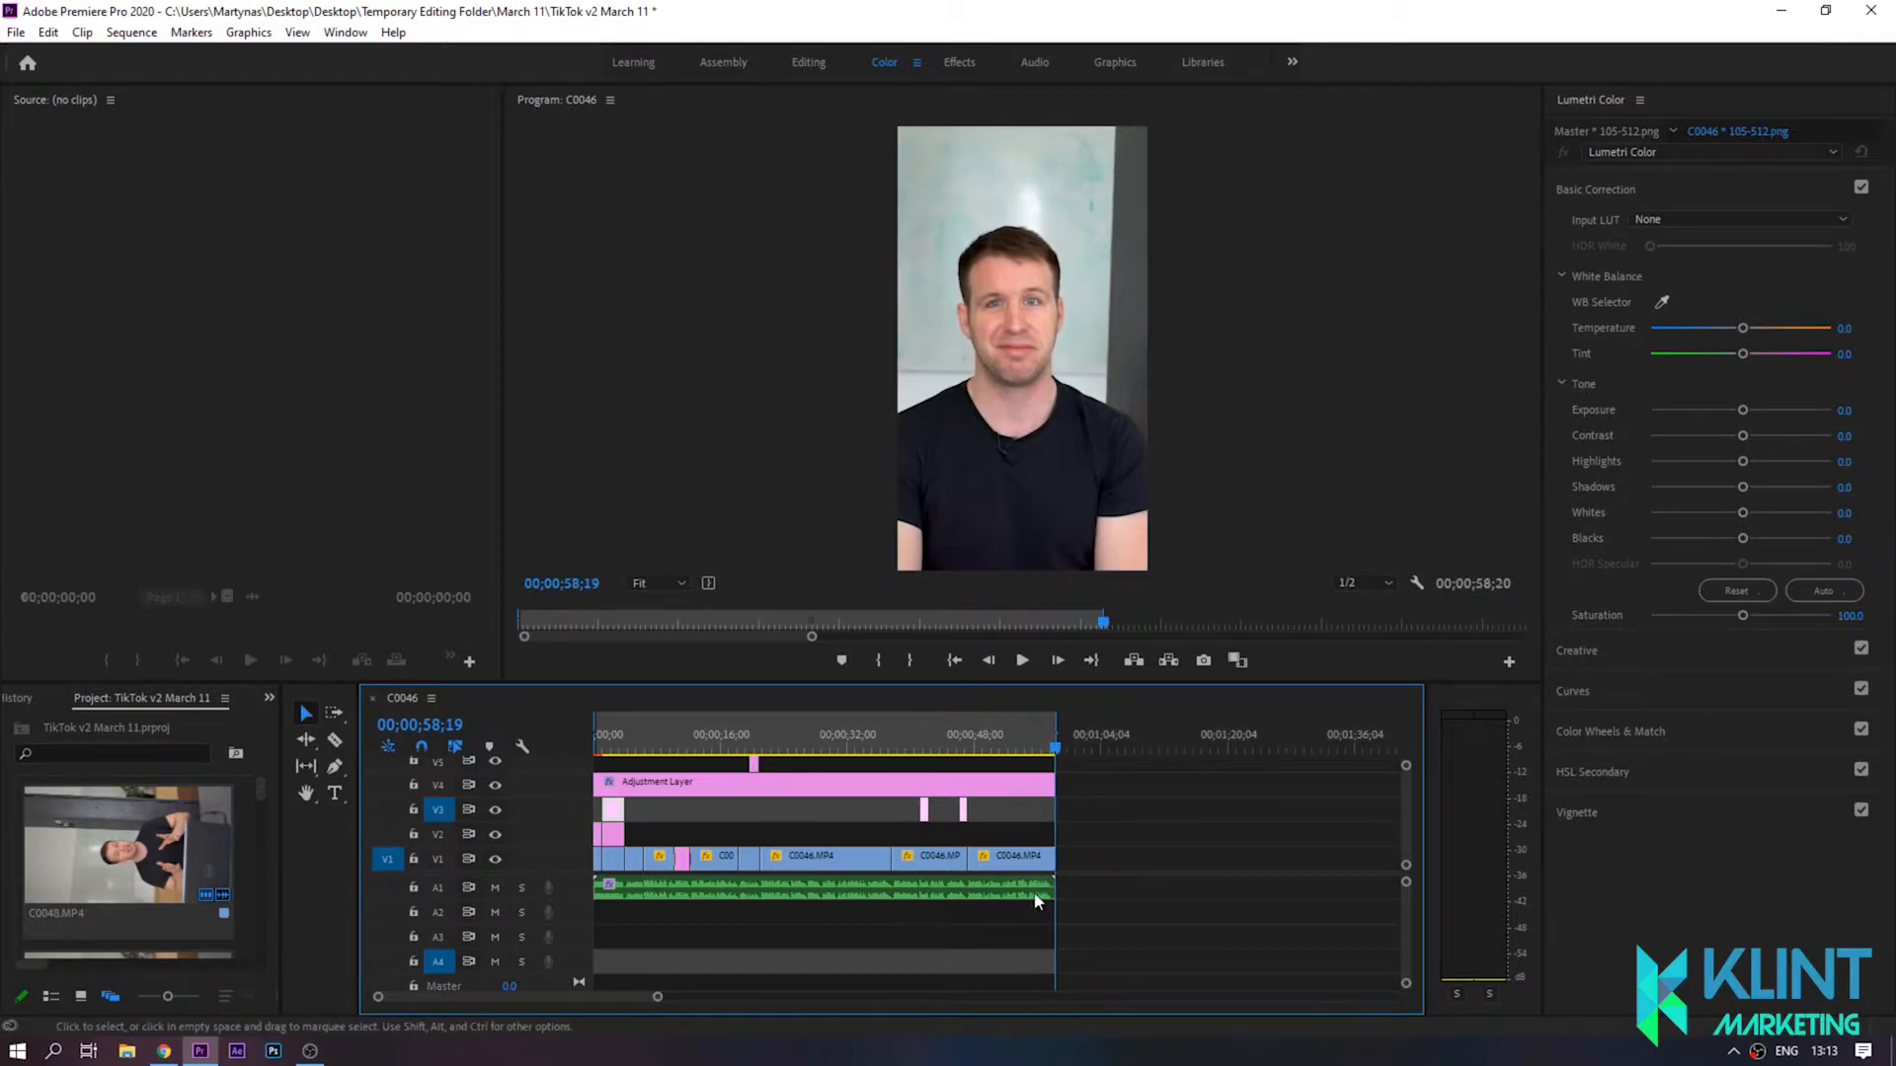
left_click(901, 735)
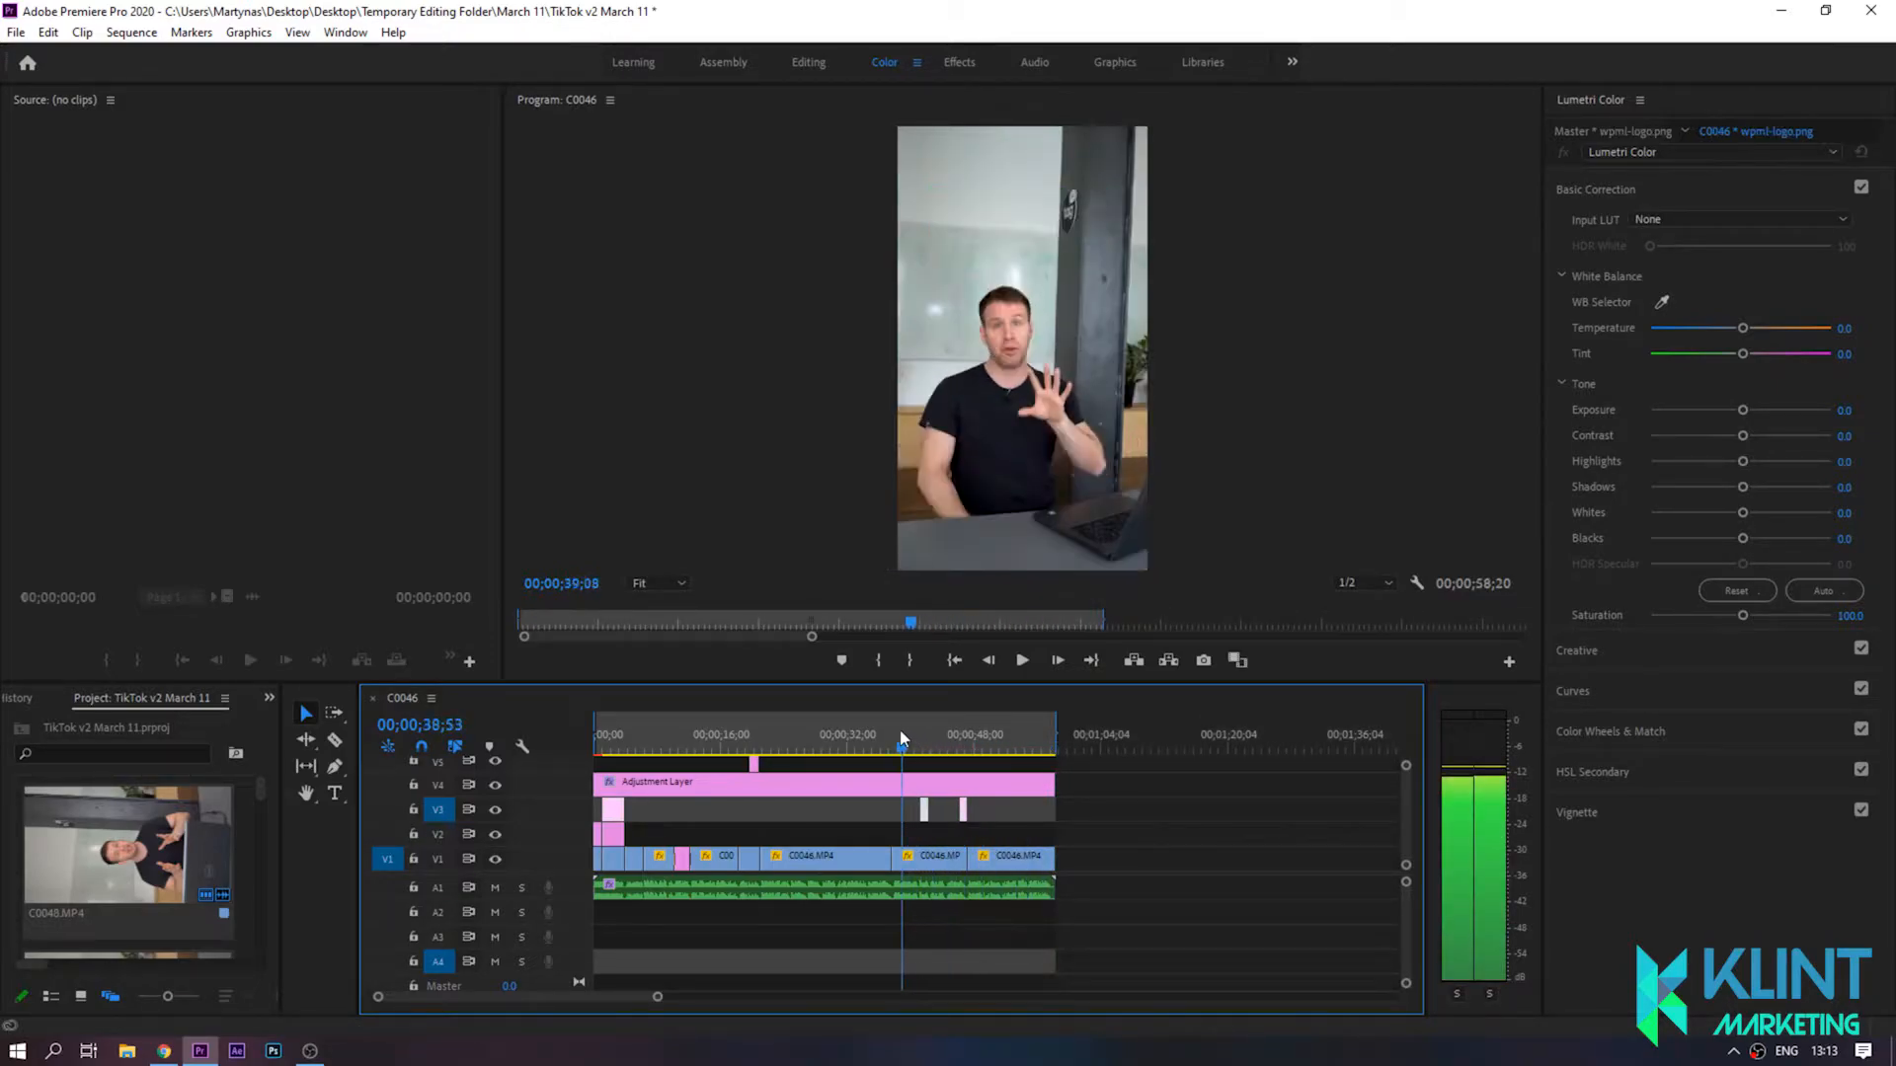
left_click(693, 734)
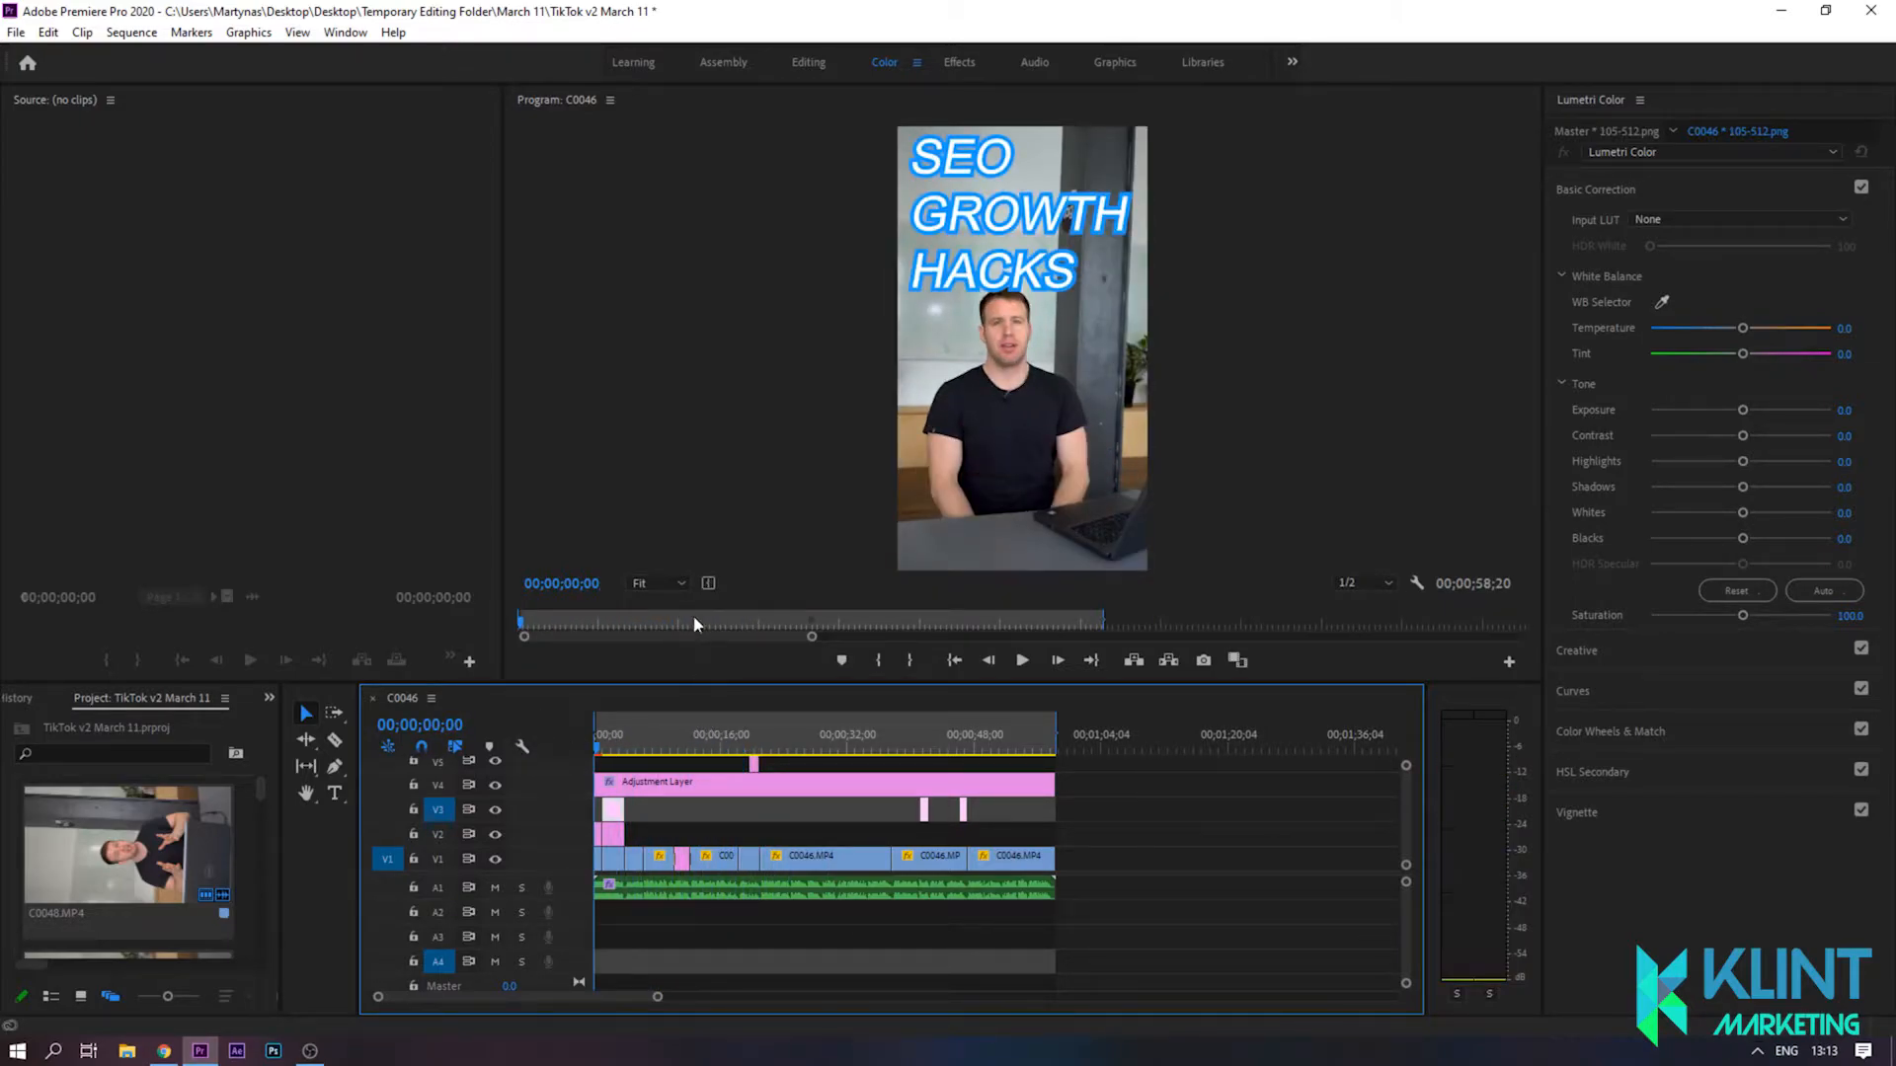
Step: Bring up the Export Settings for the sequence via File > Export > Media
left_click(16, 32)
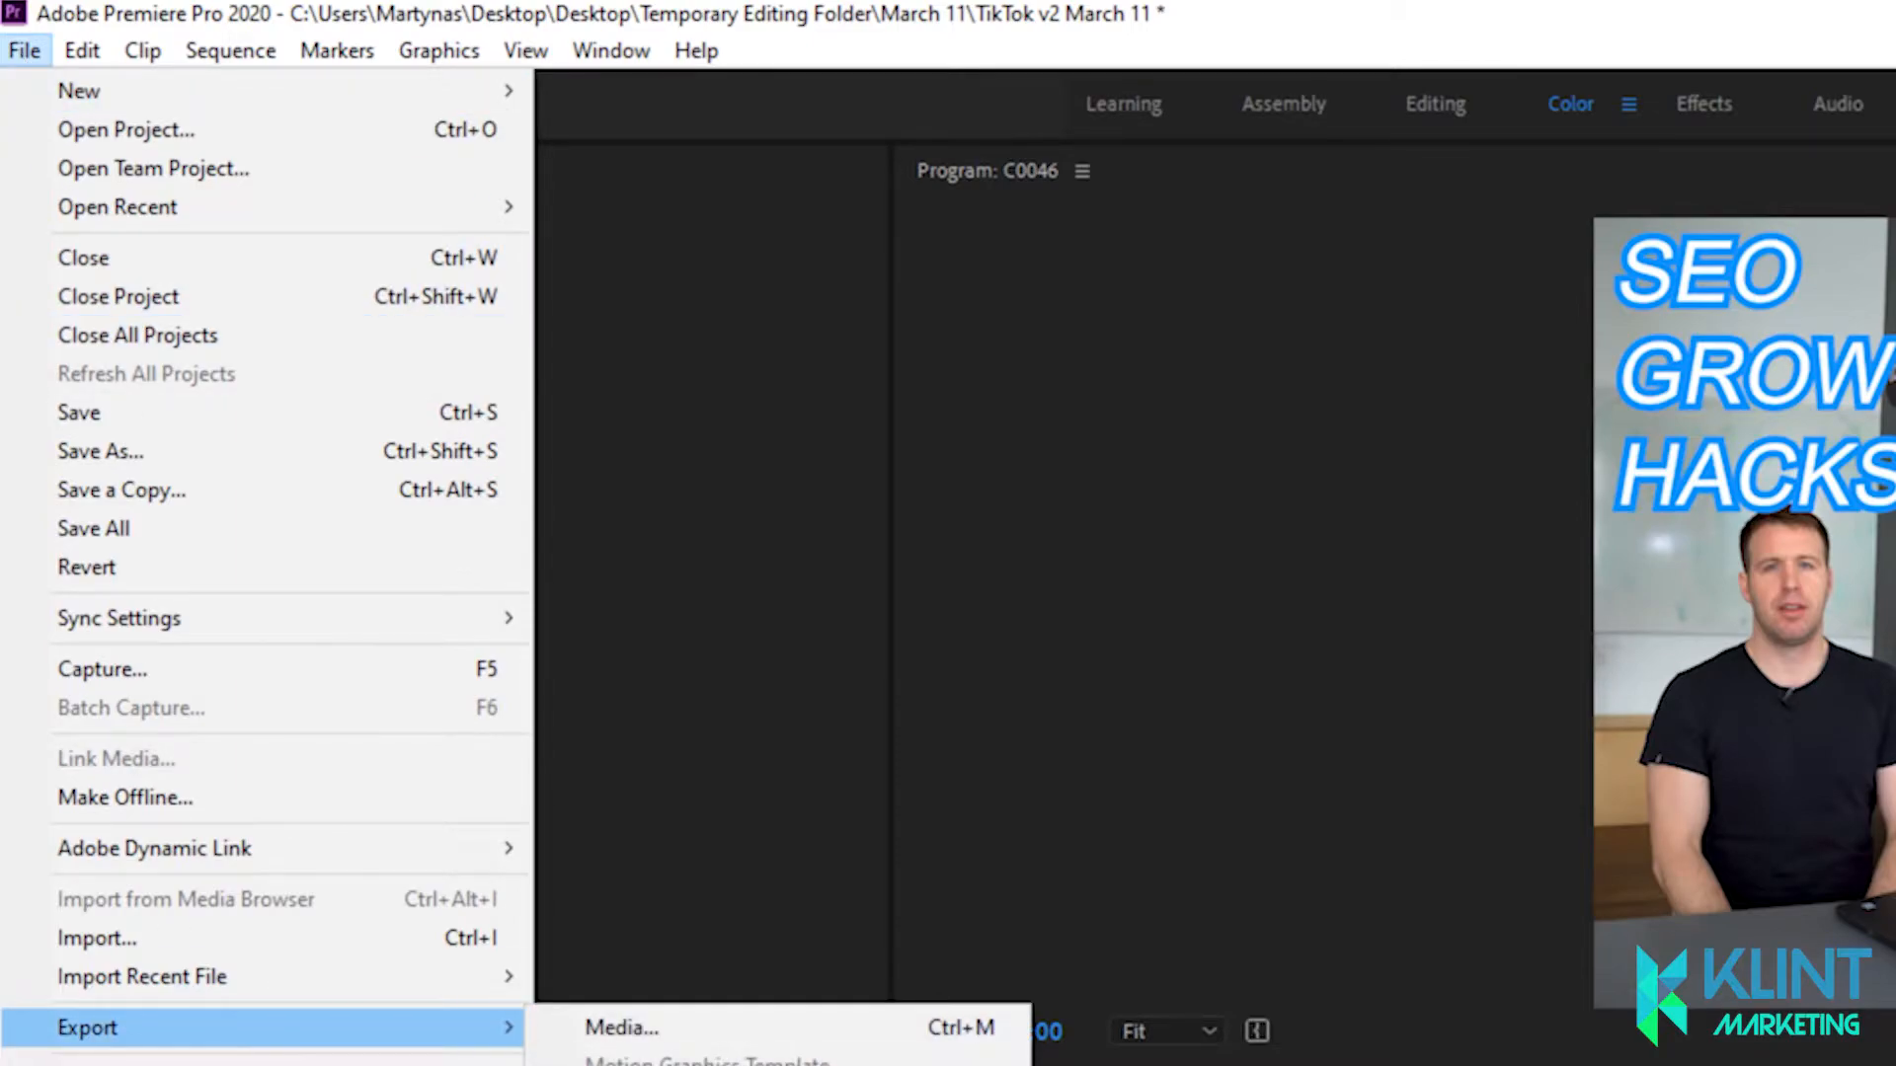
left_click(620, 1027)
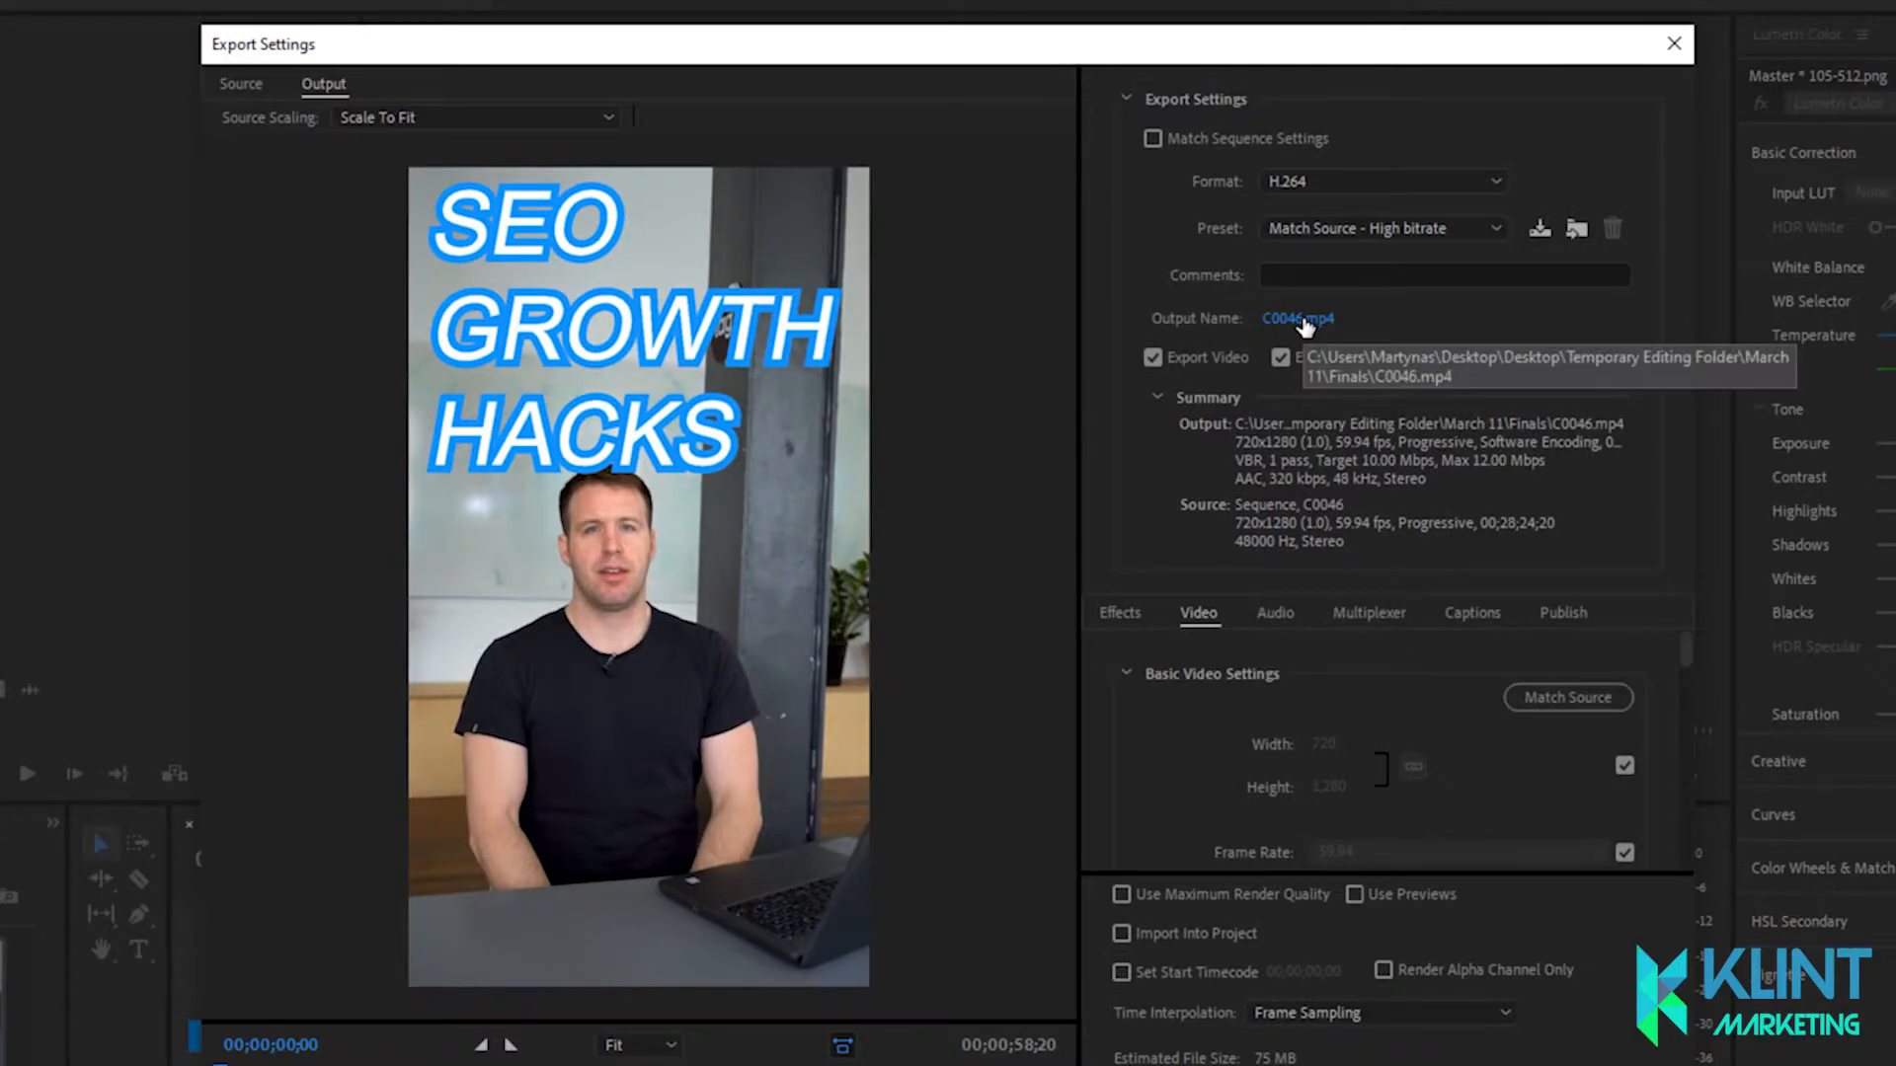
mouse_move(1301, 332)
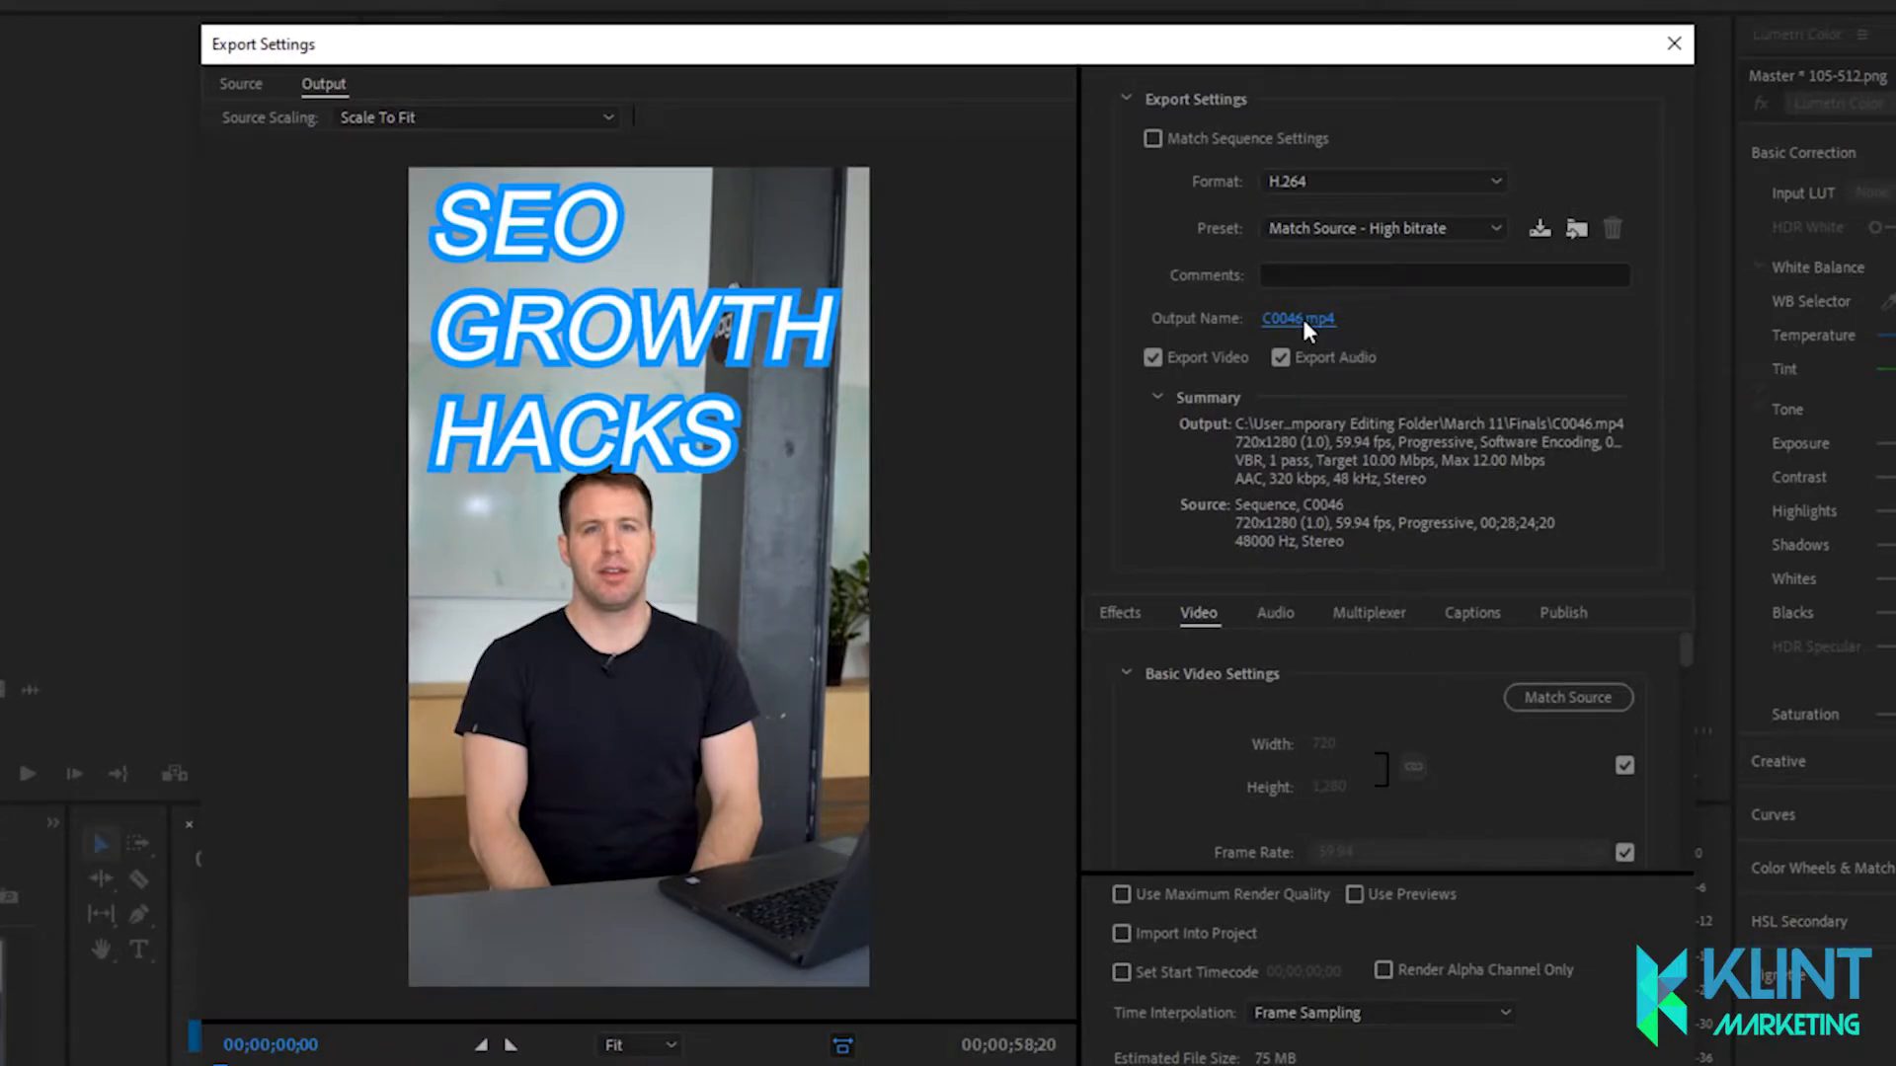
Step: Name the export 'SEO Growth Hacks', save it into the Videos folder and start the export
left_click(1297, 318)
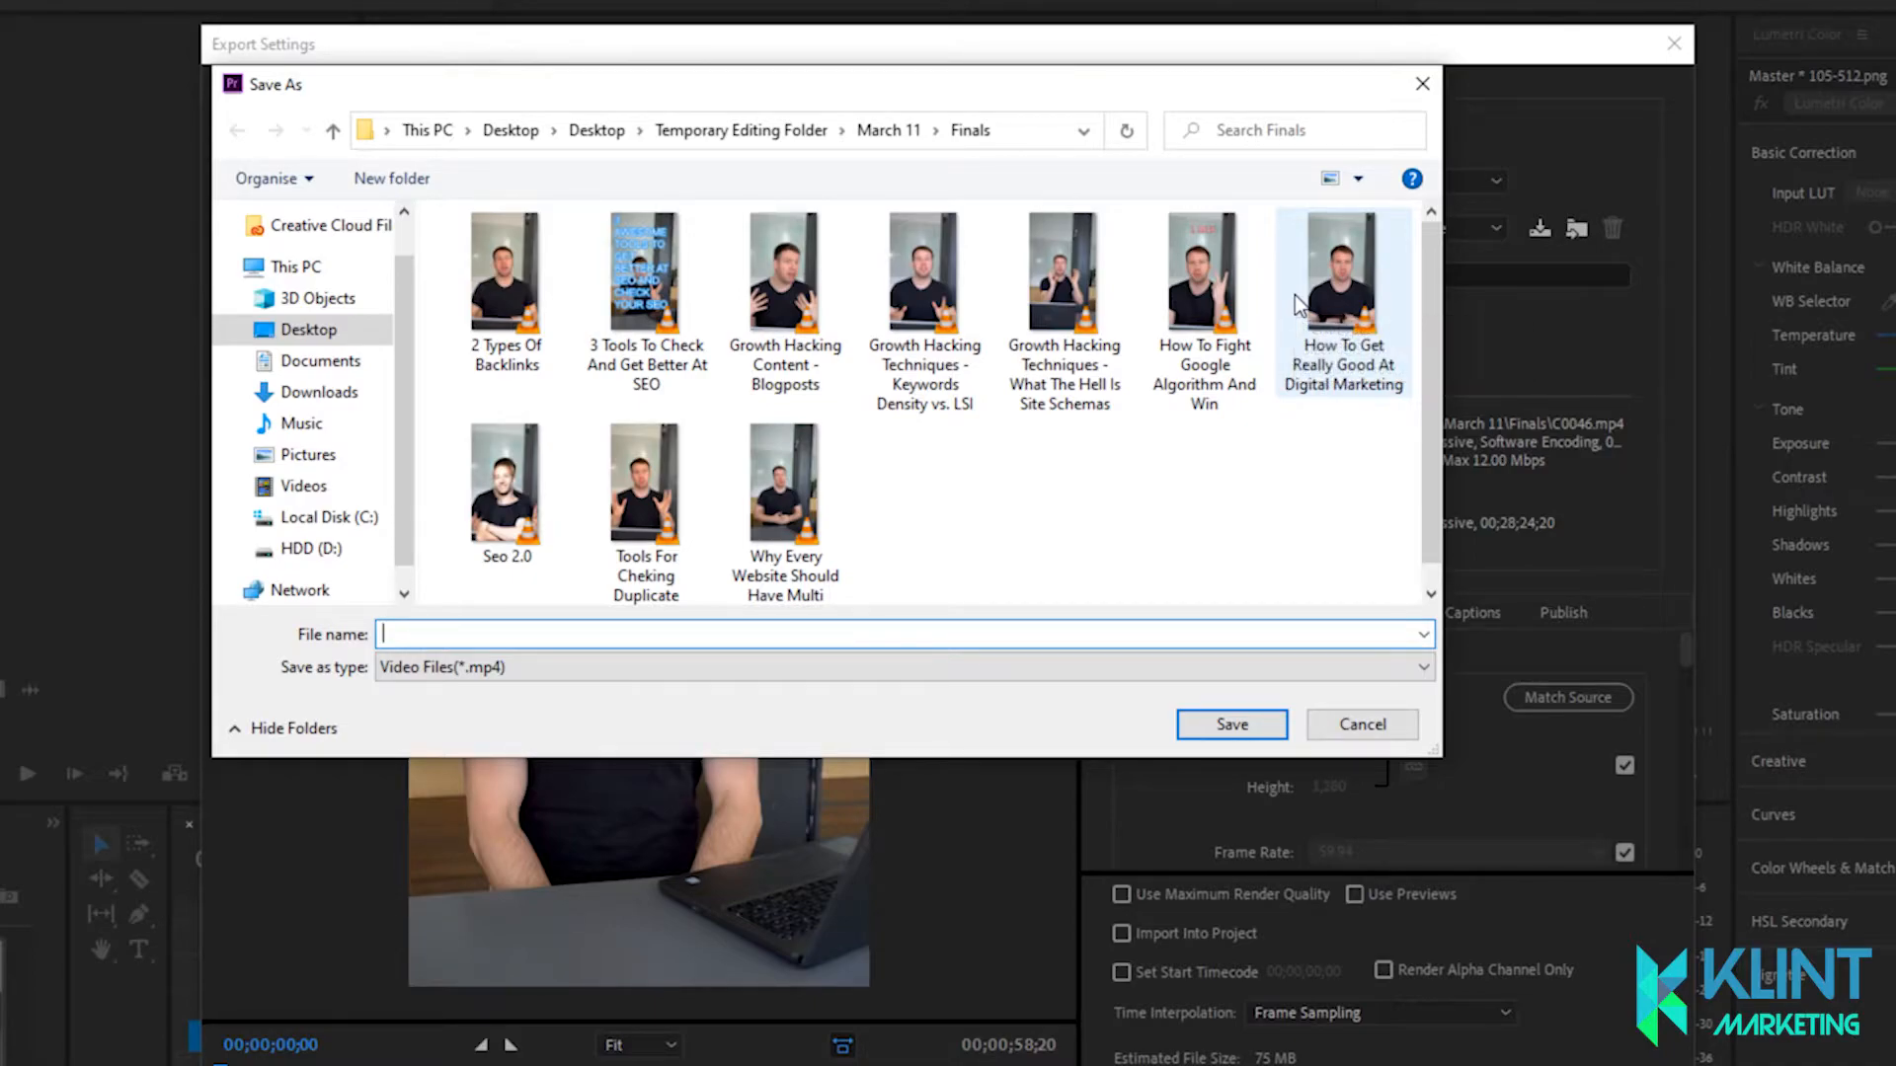
type("SEO G")
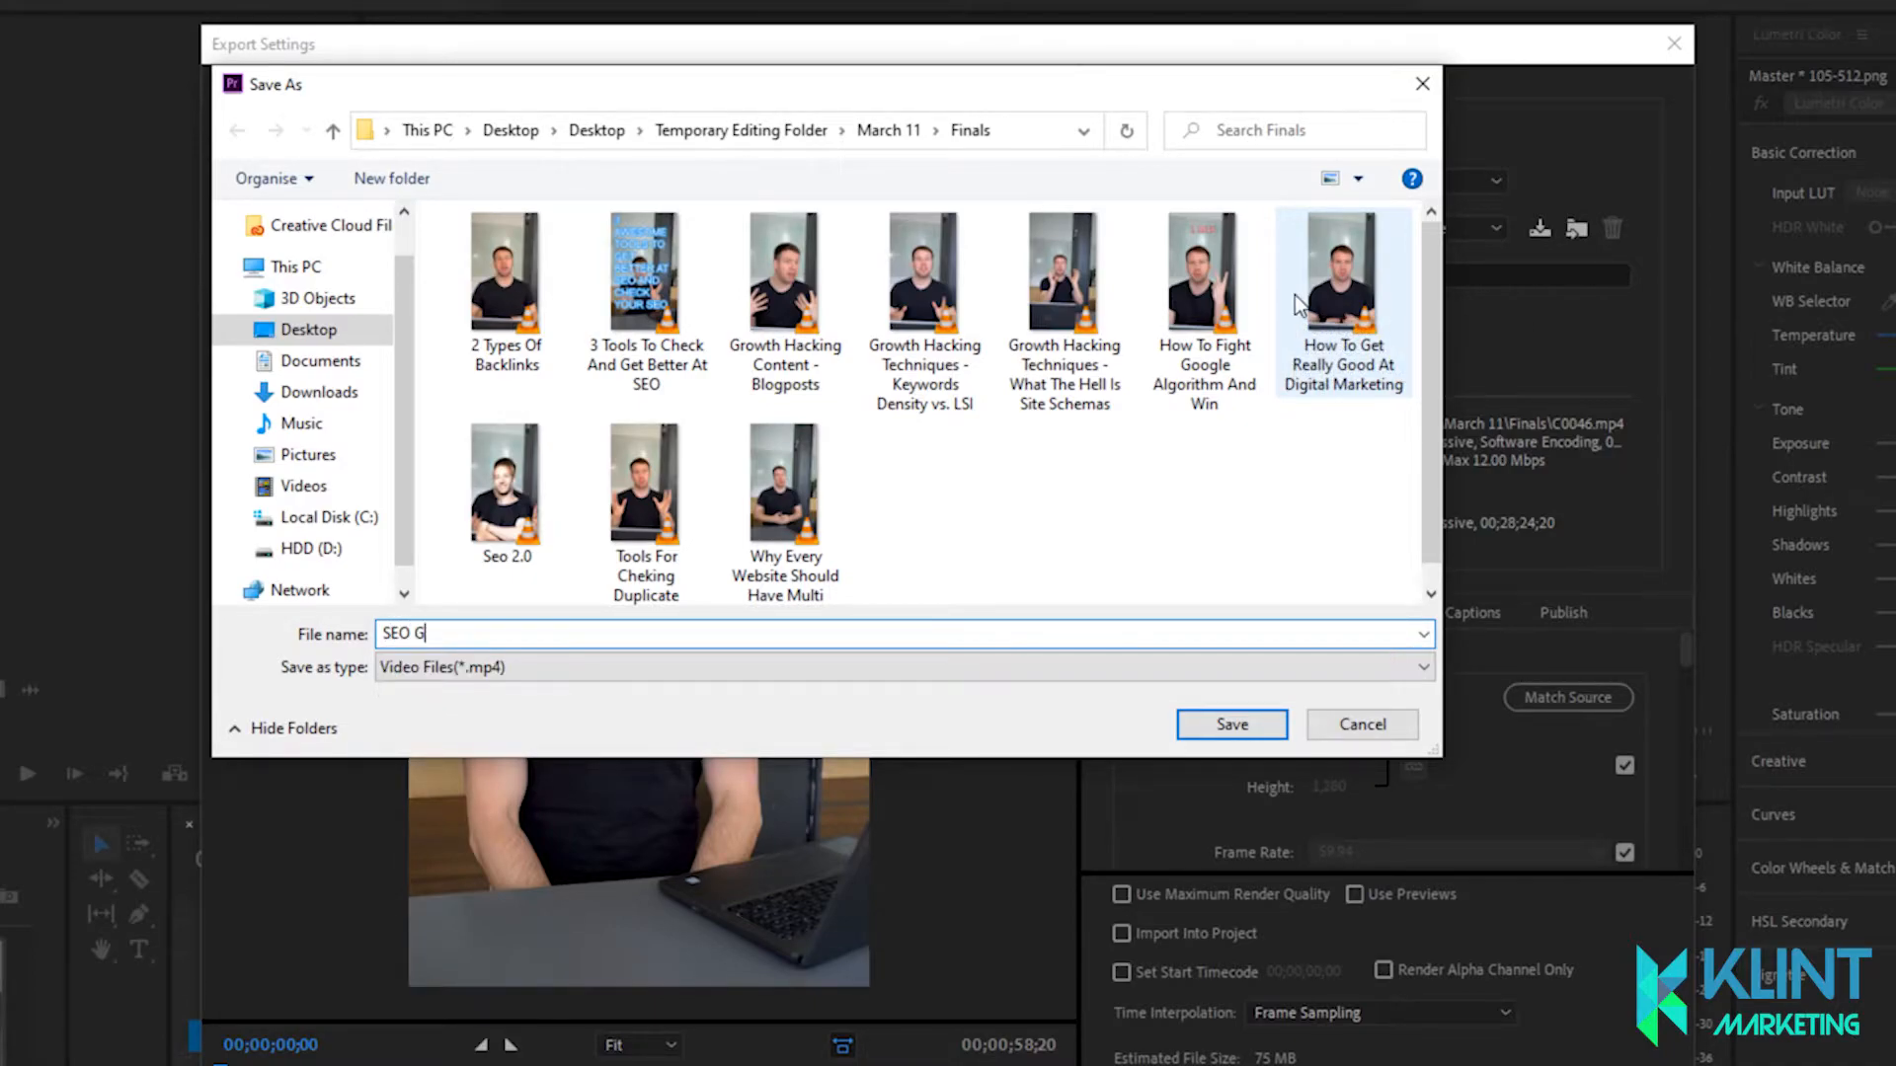
type("rowth Hac")
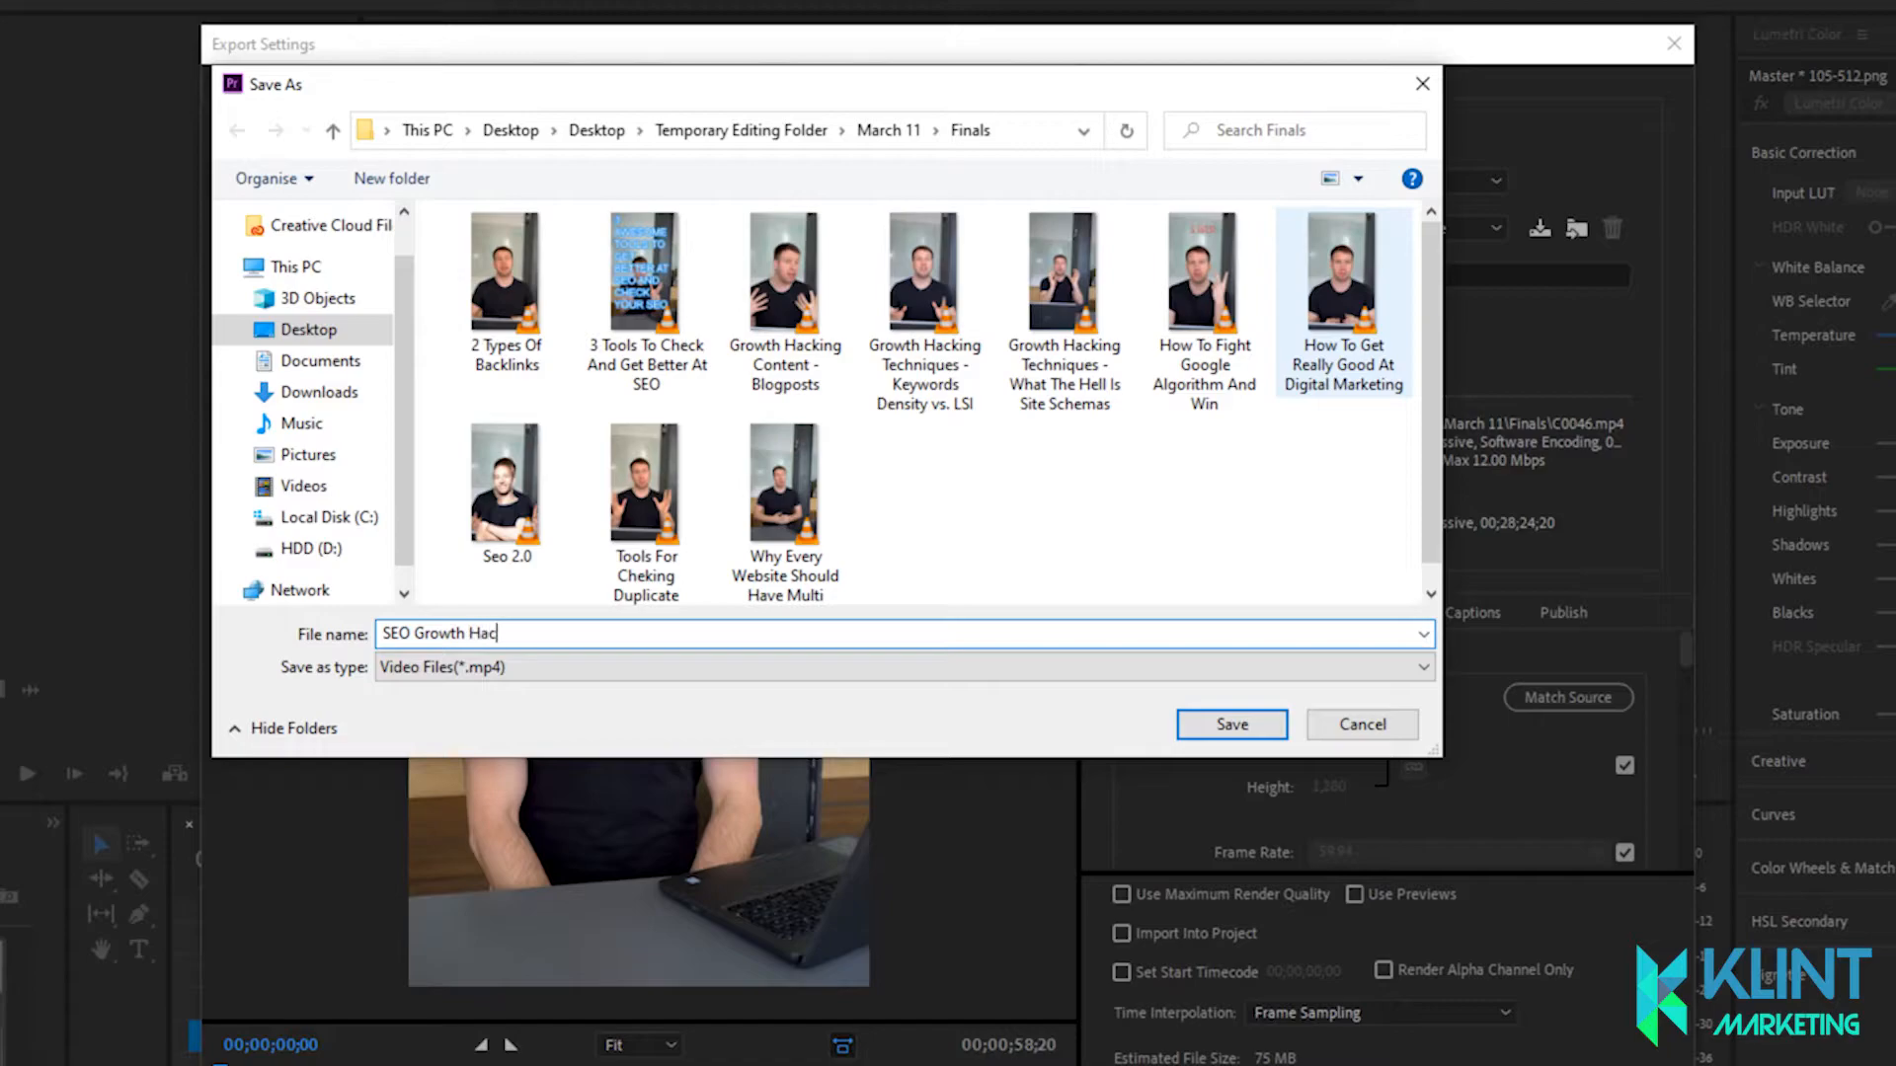
type("ks")
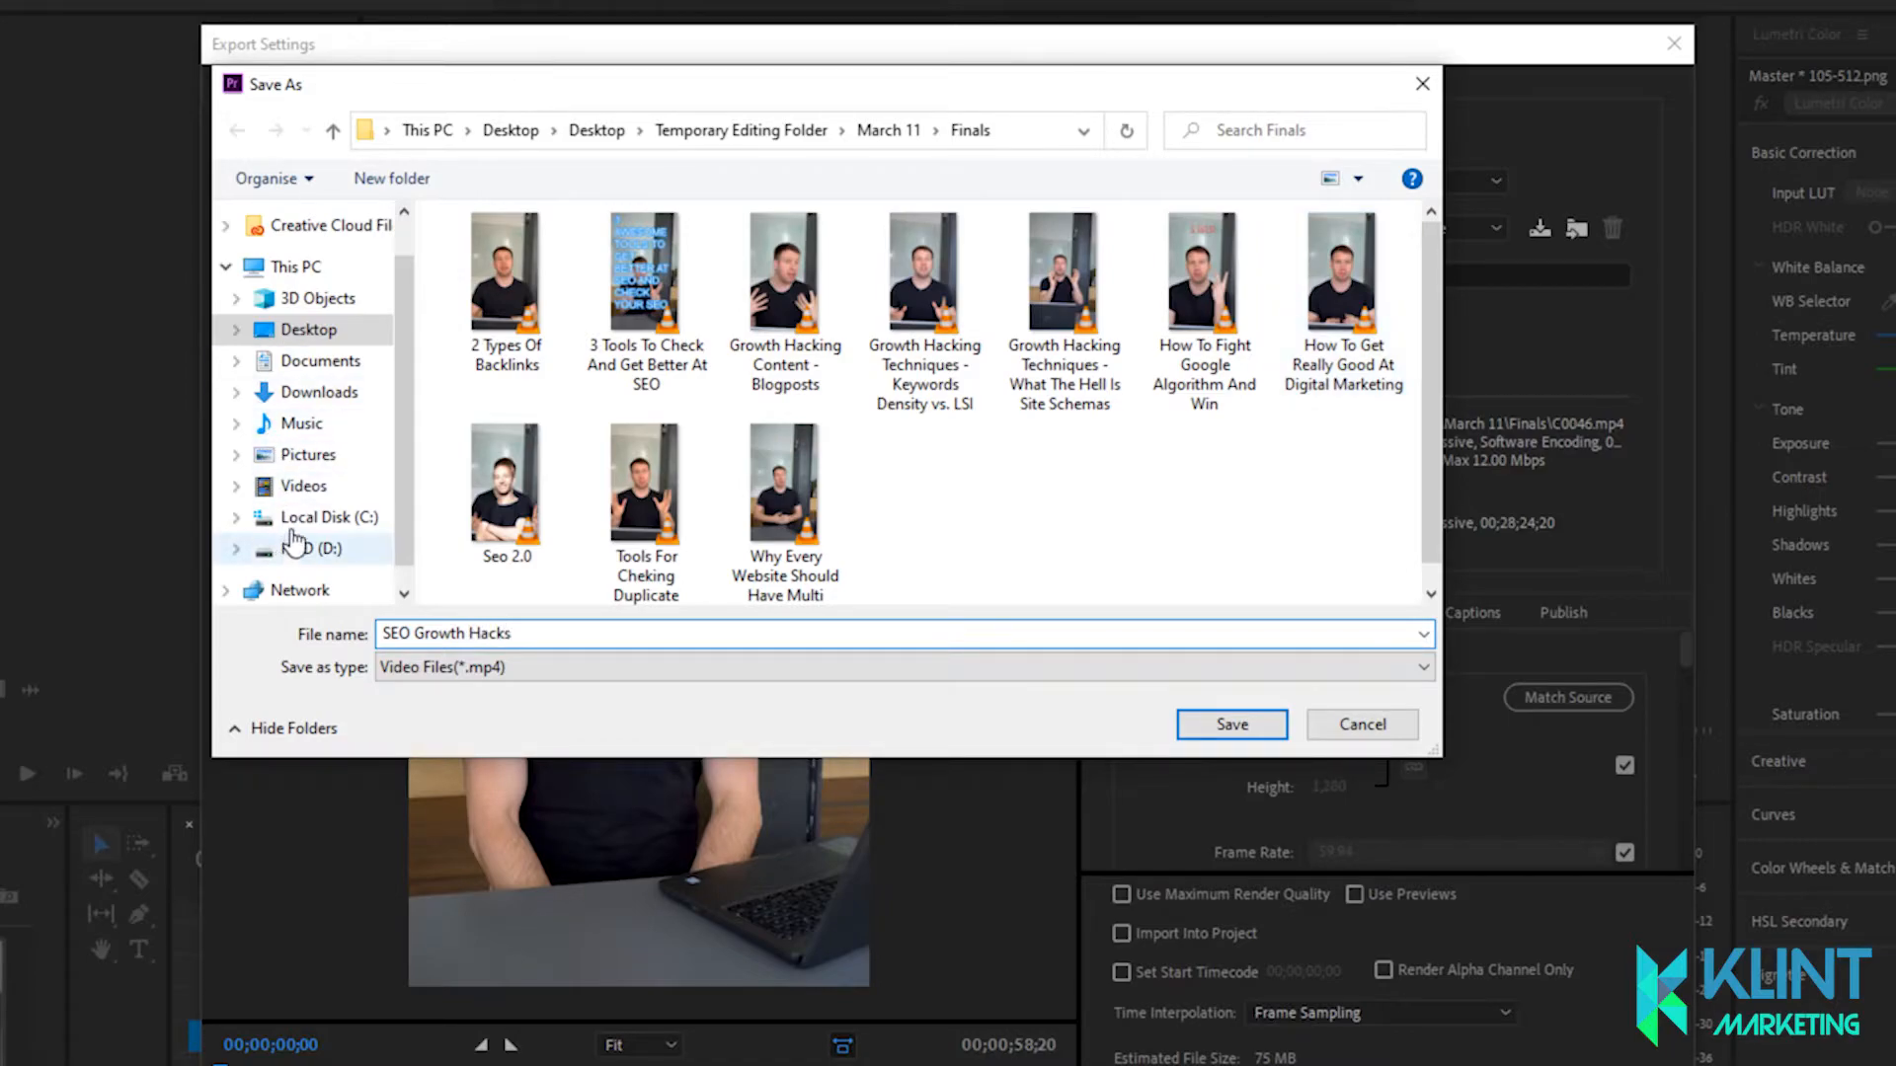
left_click(304, 485)
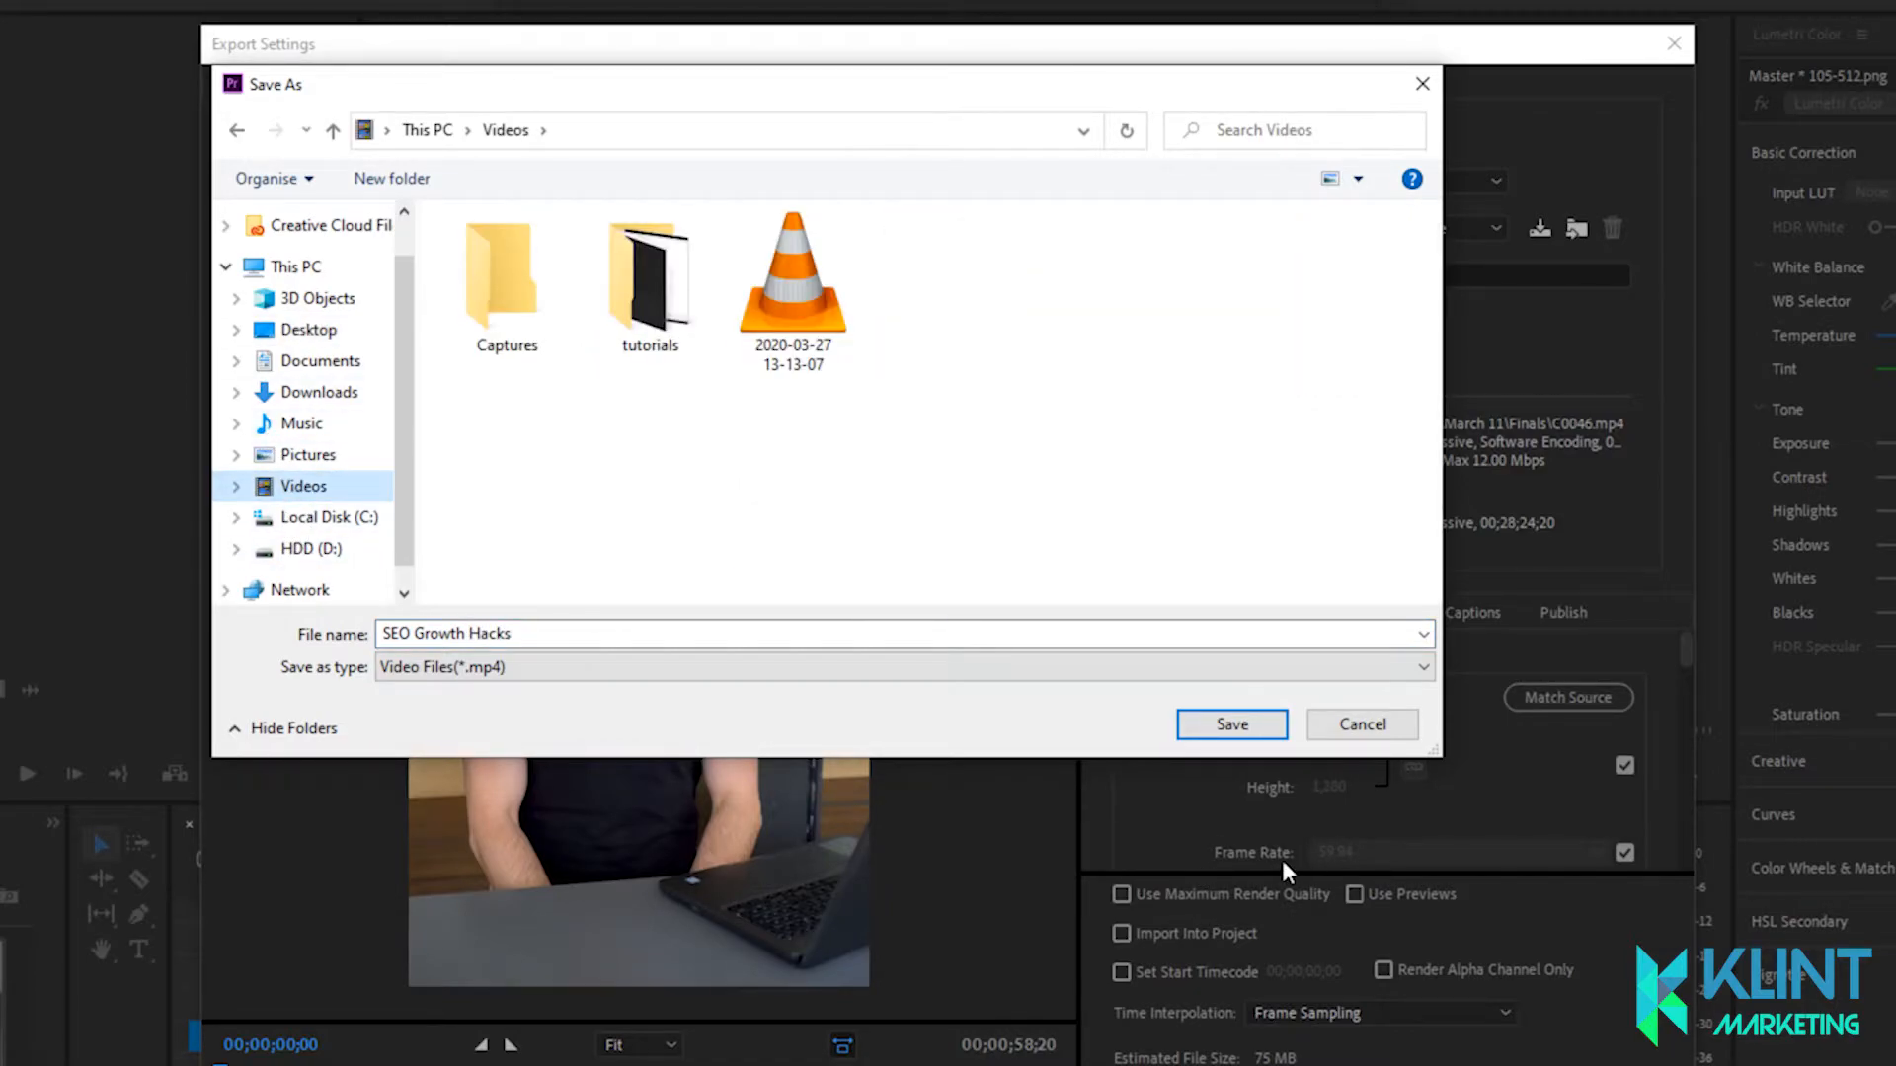
mouse_move(1077, 780)
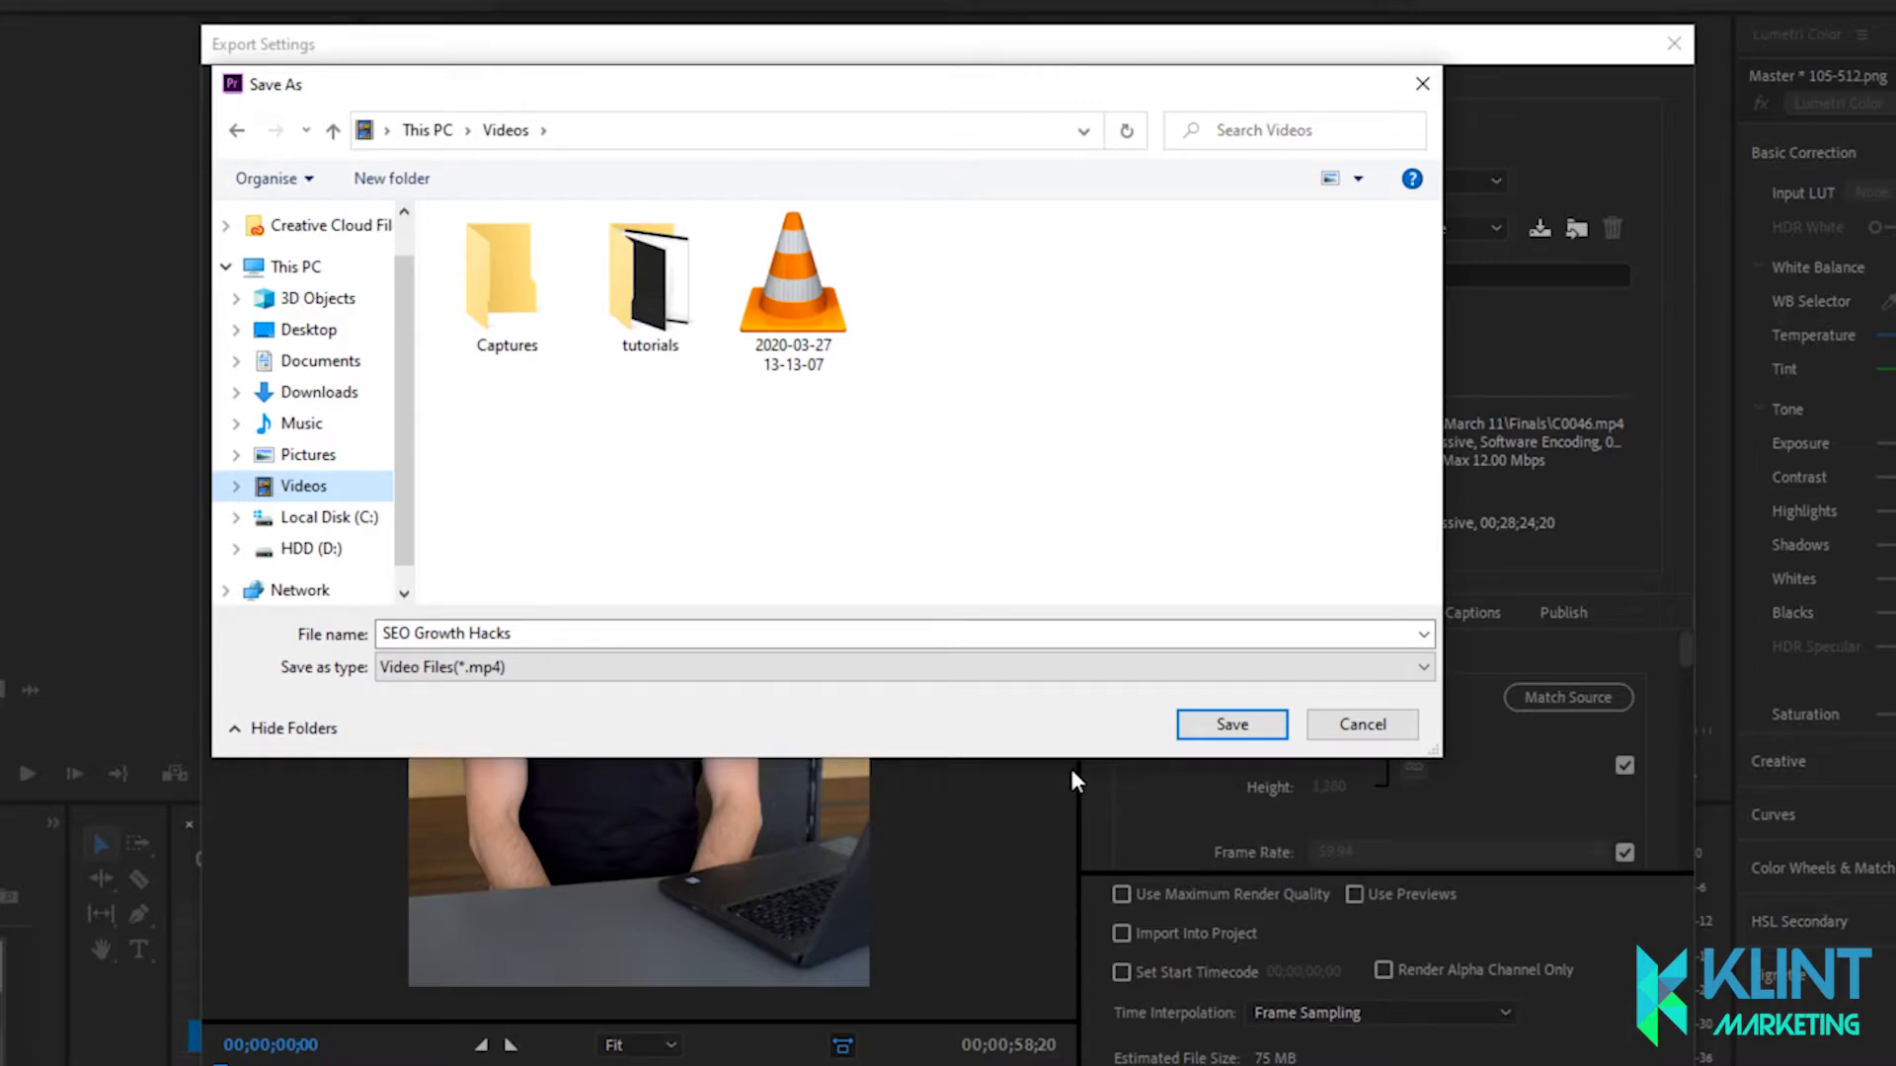
left_click(1231, 725)
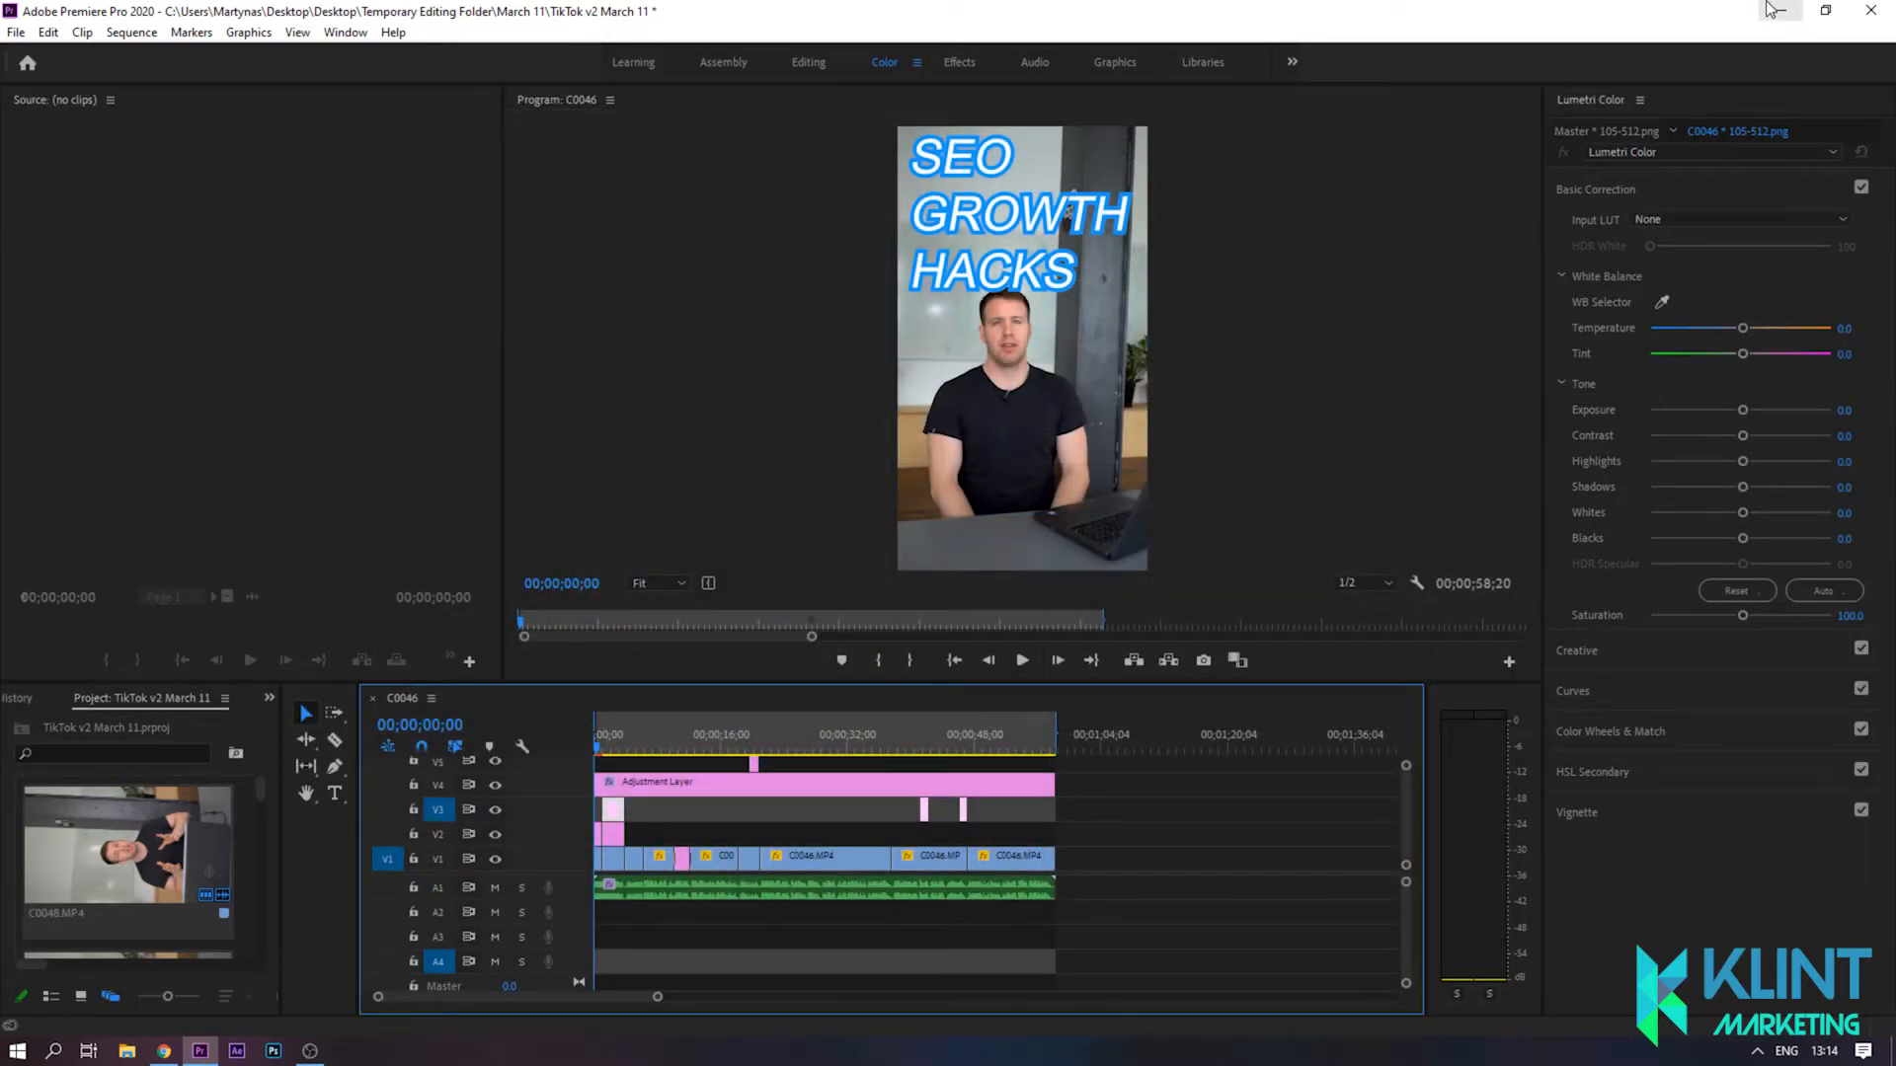
Step: Leave Premiere and bring the Google Drive window in Chrome to full screen
left_click(1778, 10)
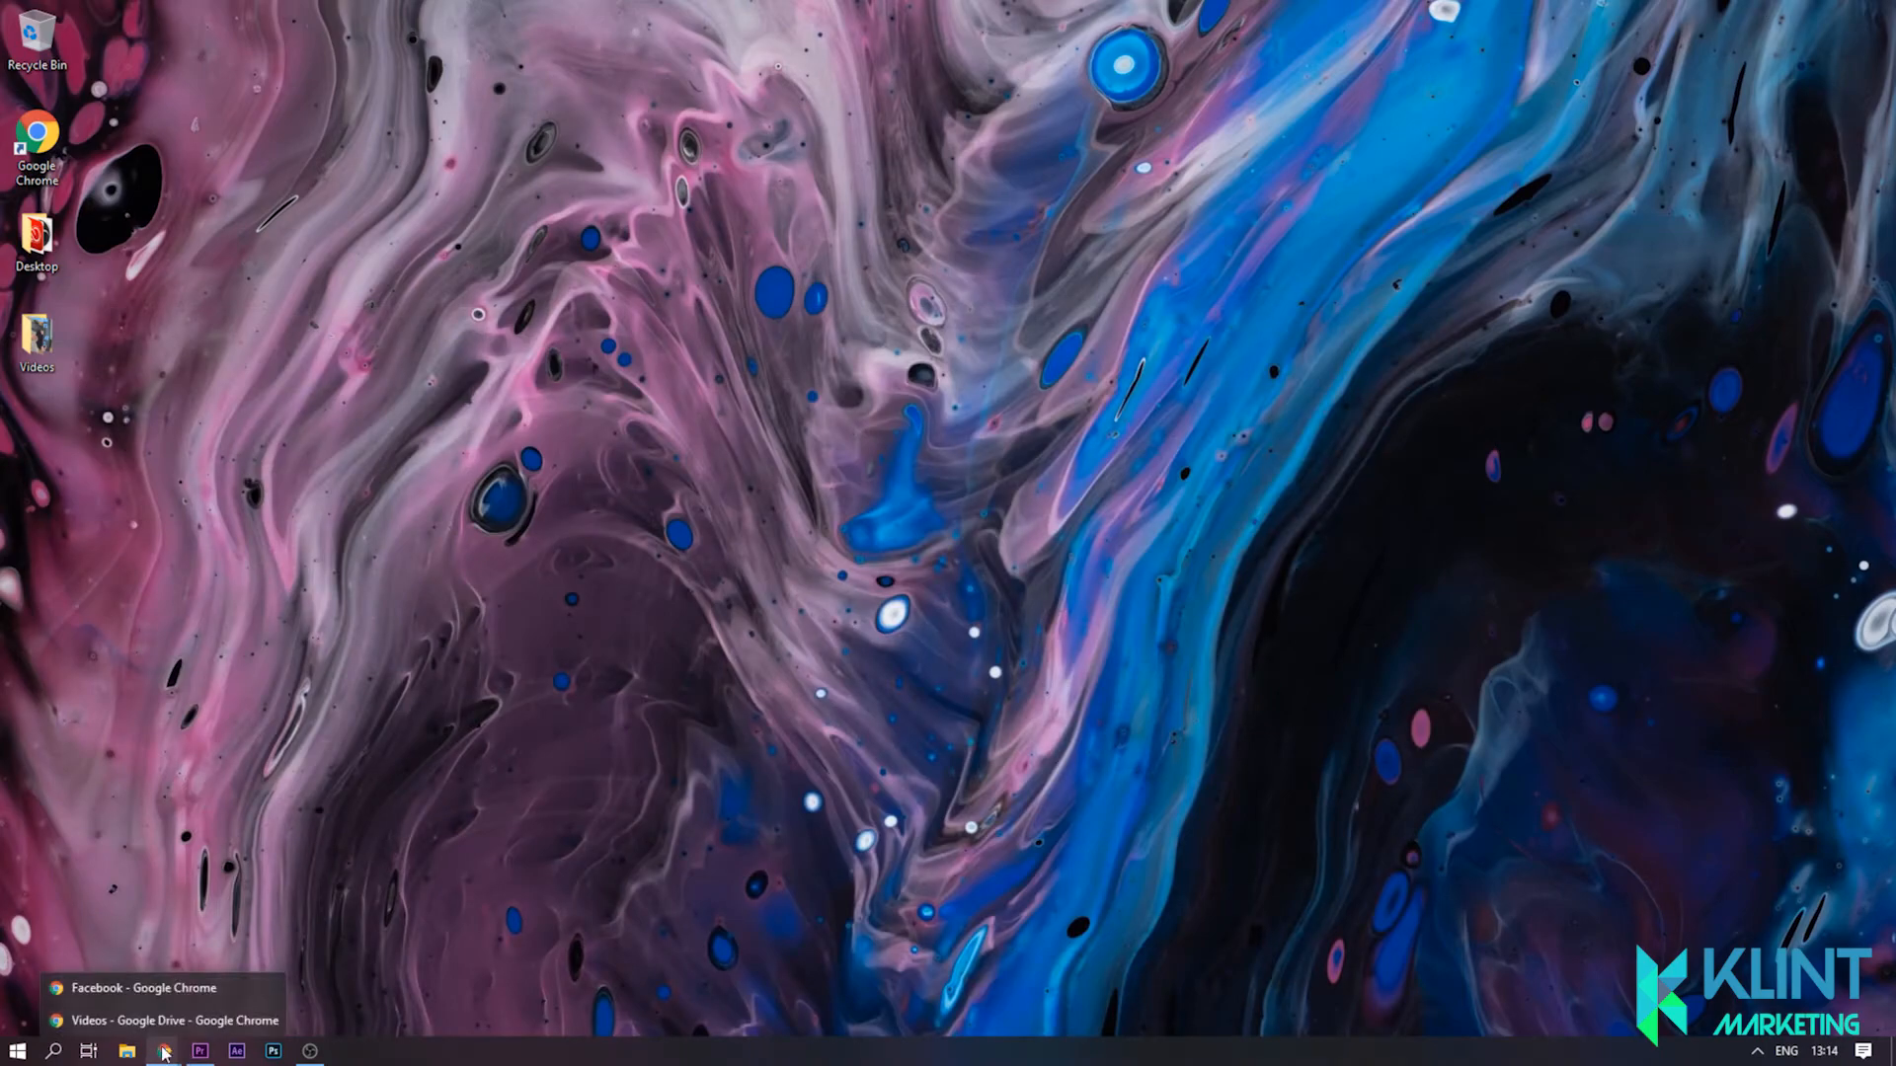
left_click(166, 1021)
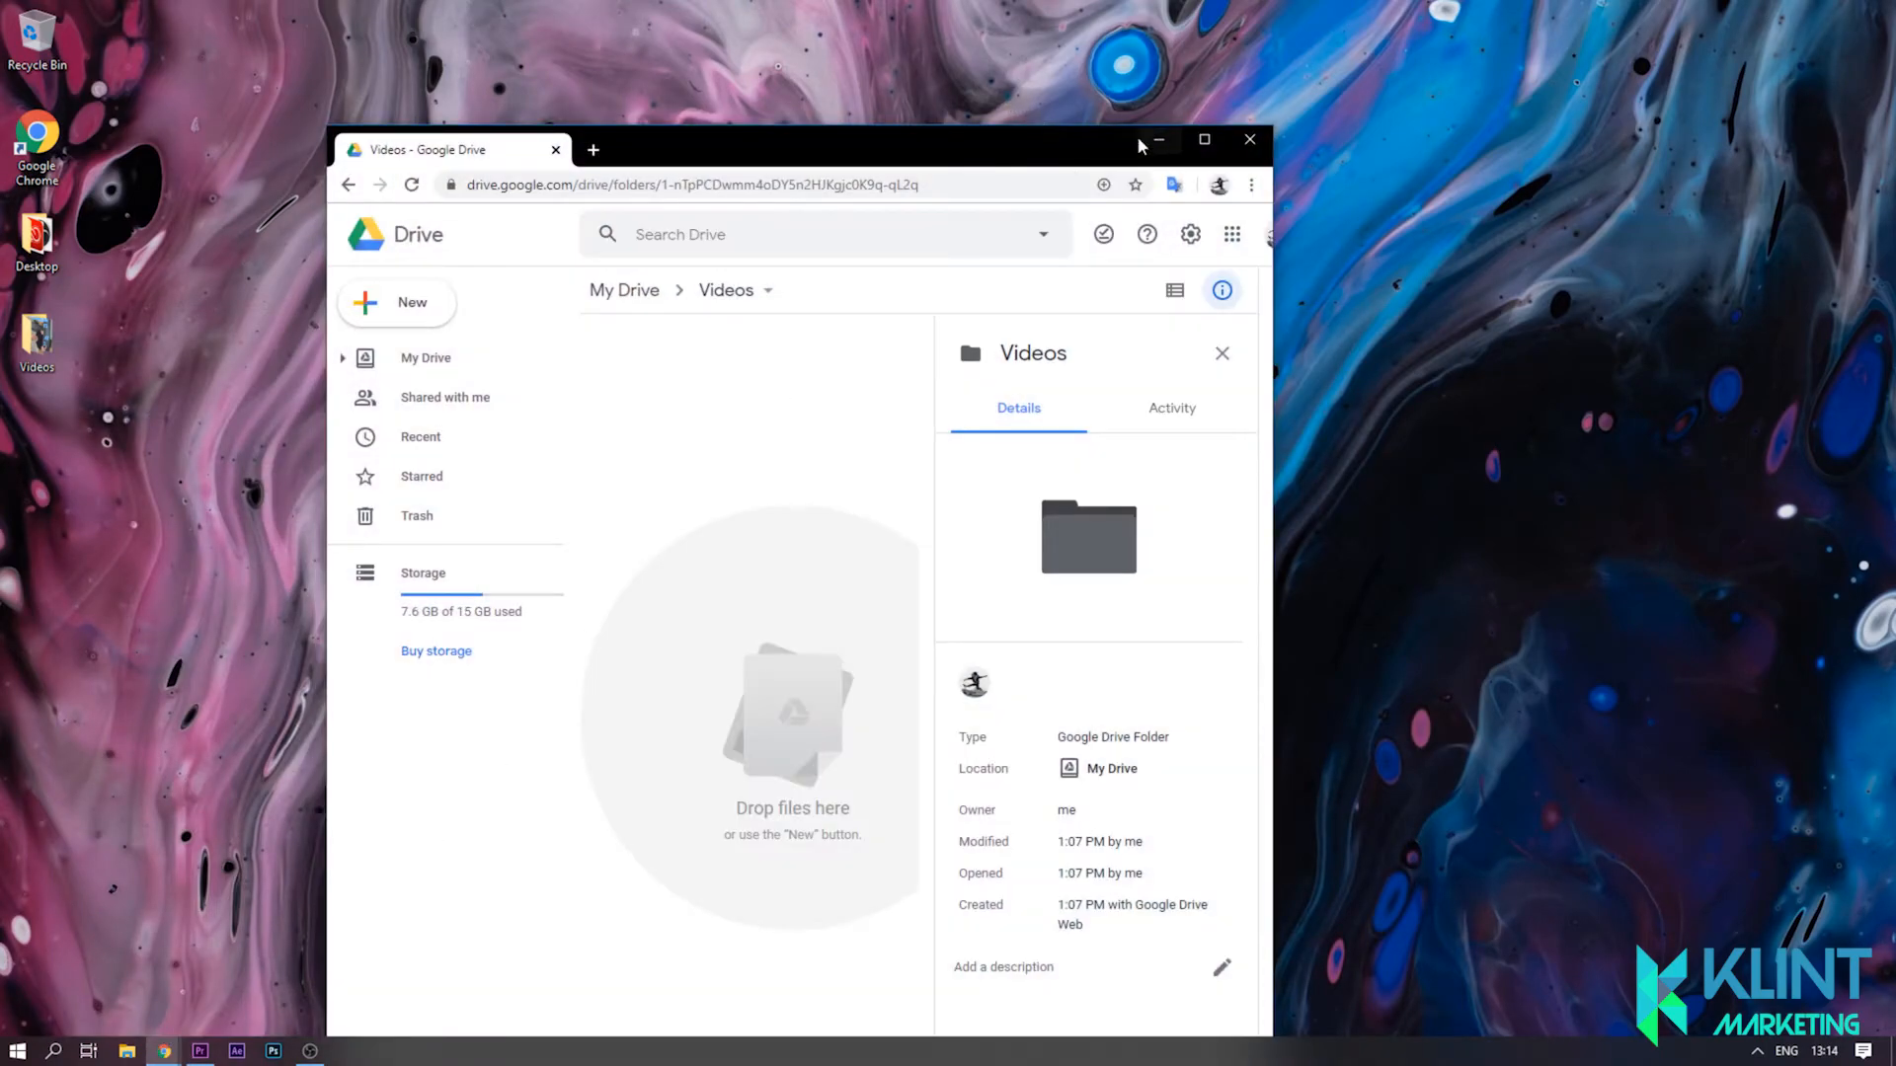
left_click(1202, 138)
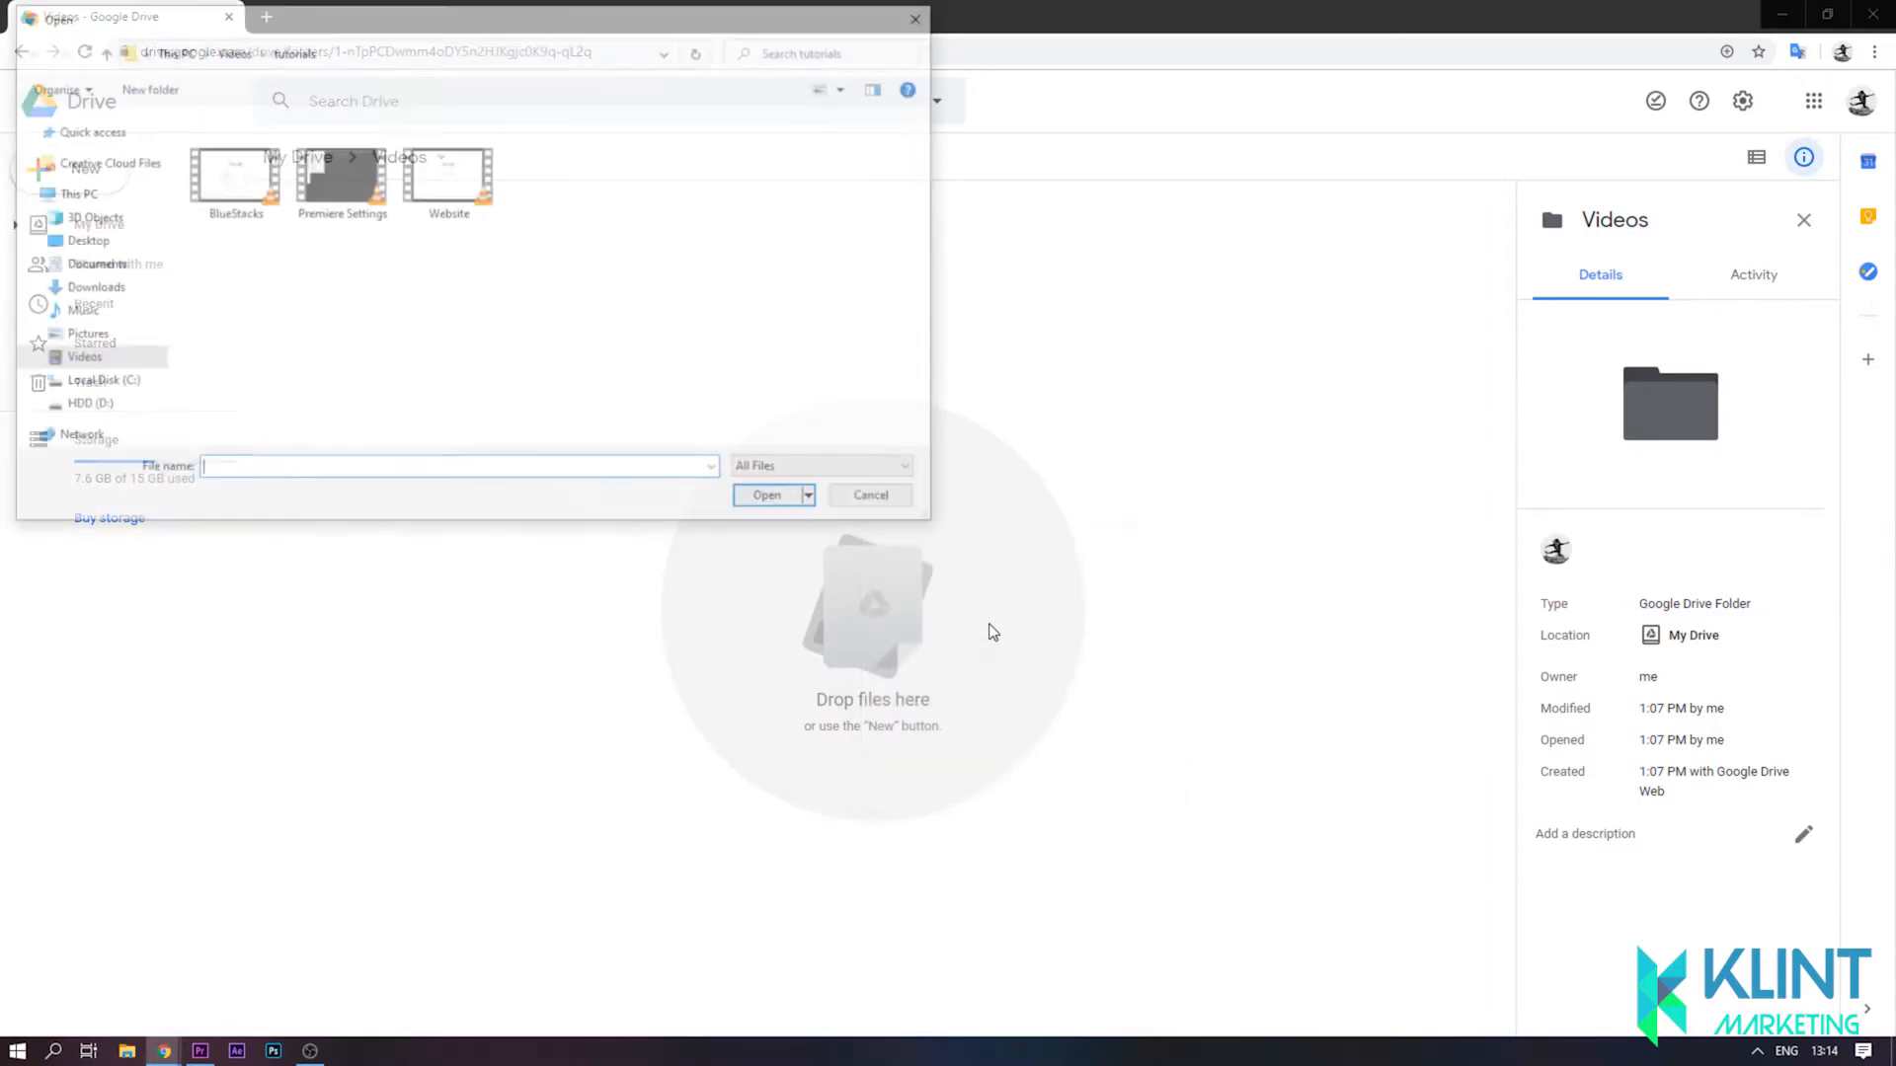
Step: Upload SEO Growth Hacks.mp4 from the Videos folder to Google Drive
left_click(79, 358)
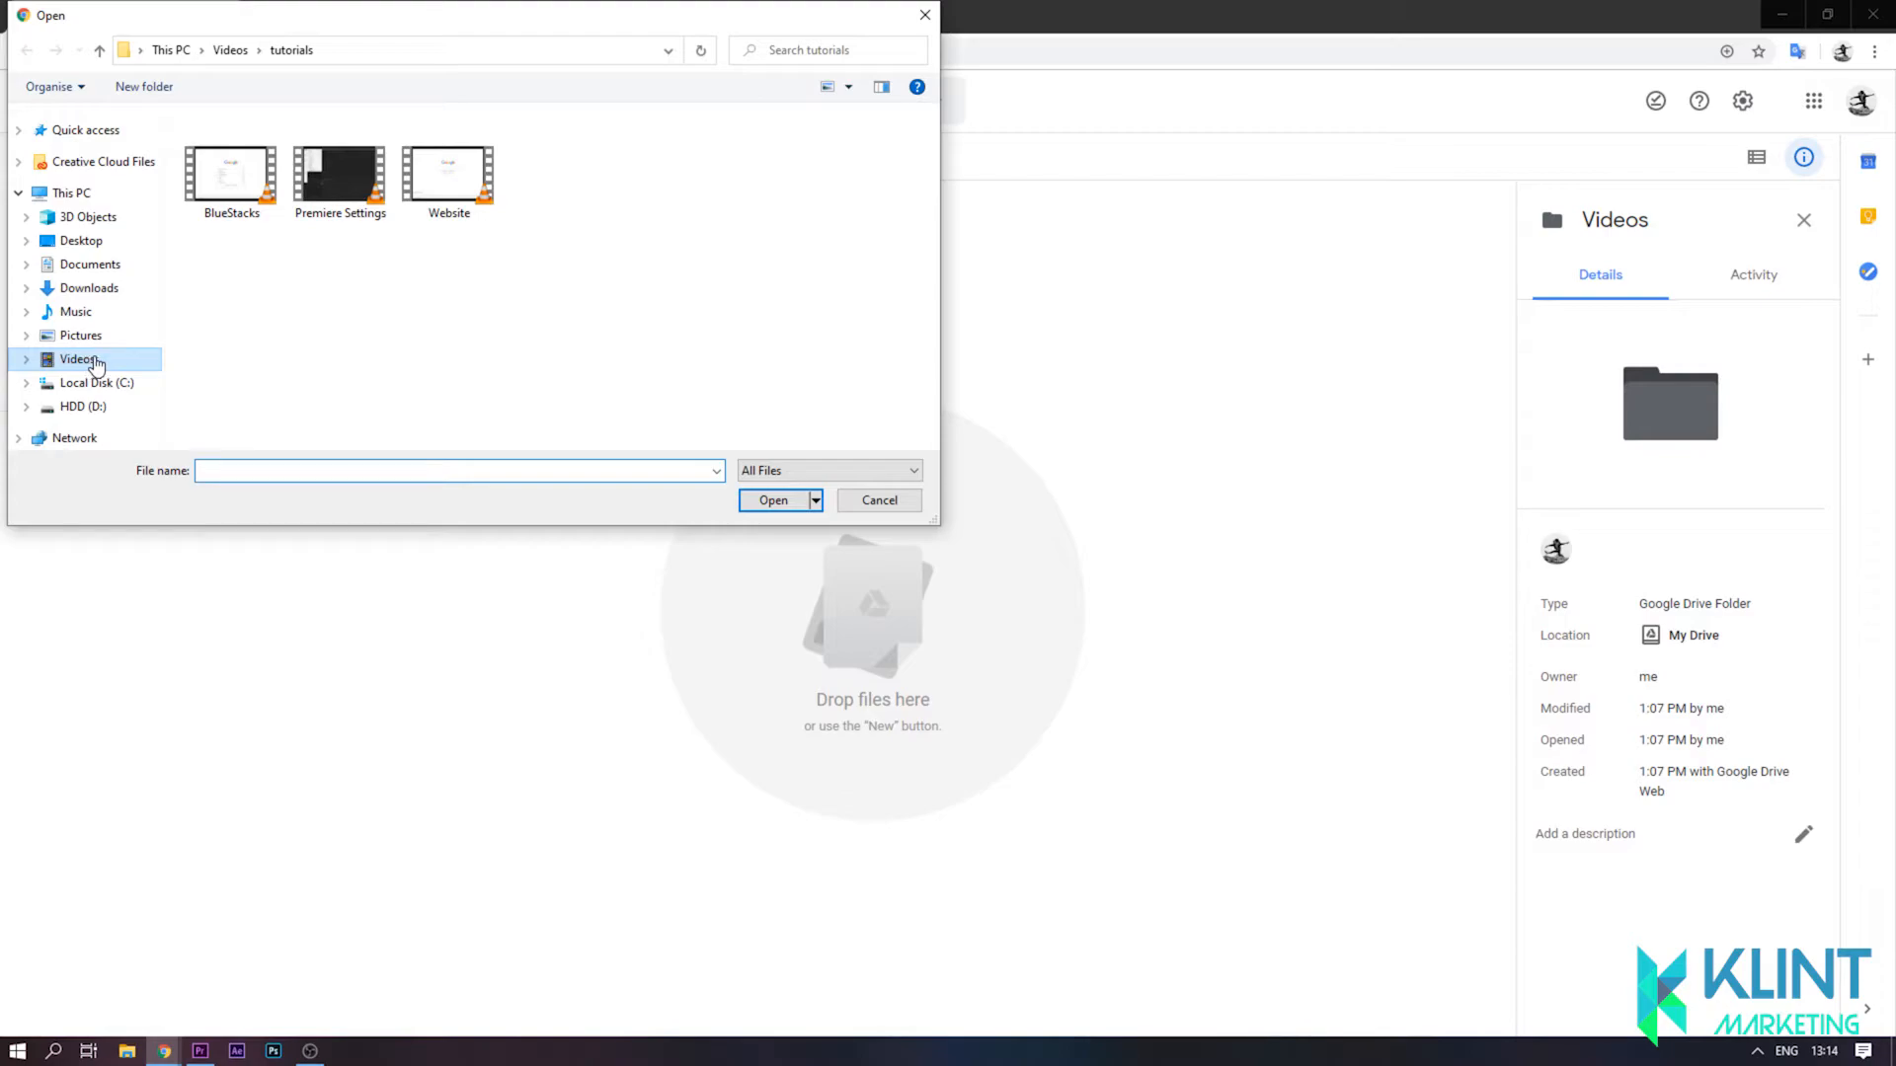
left_click(77, 360)
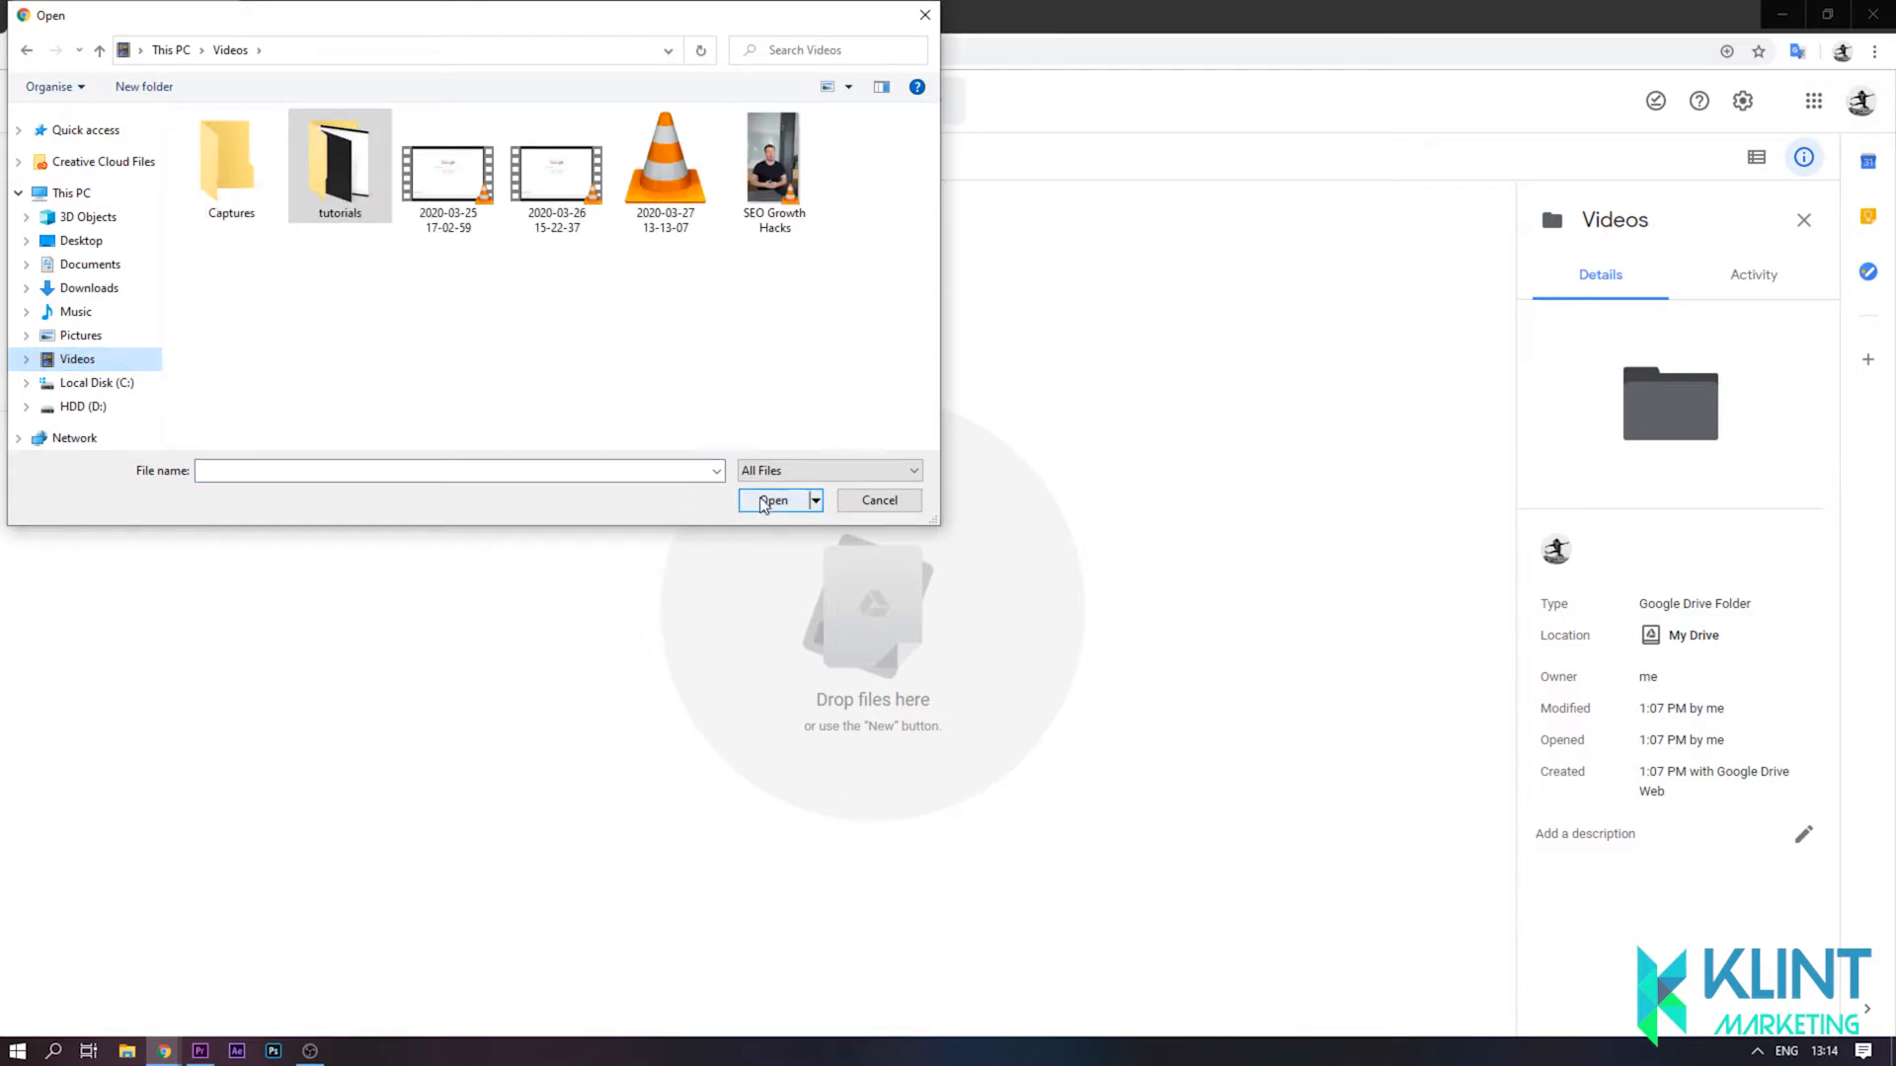
left_click(772, 152)
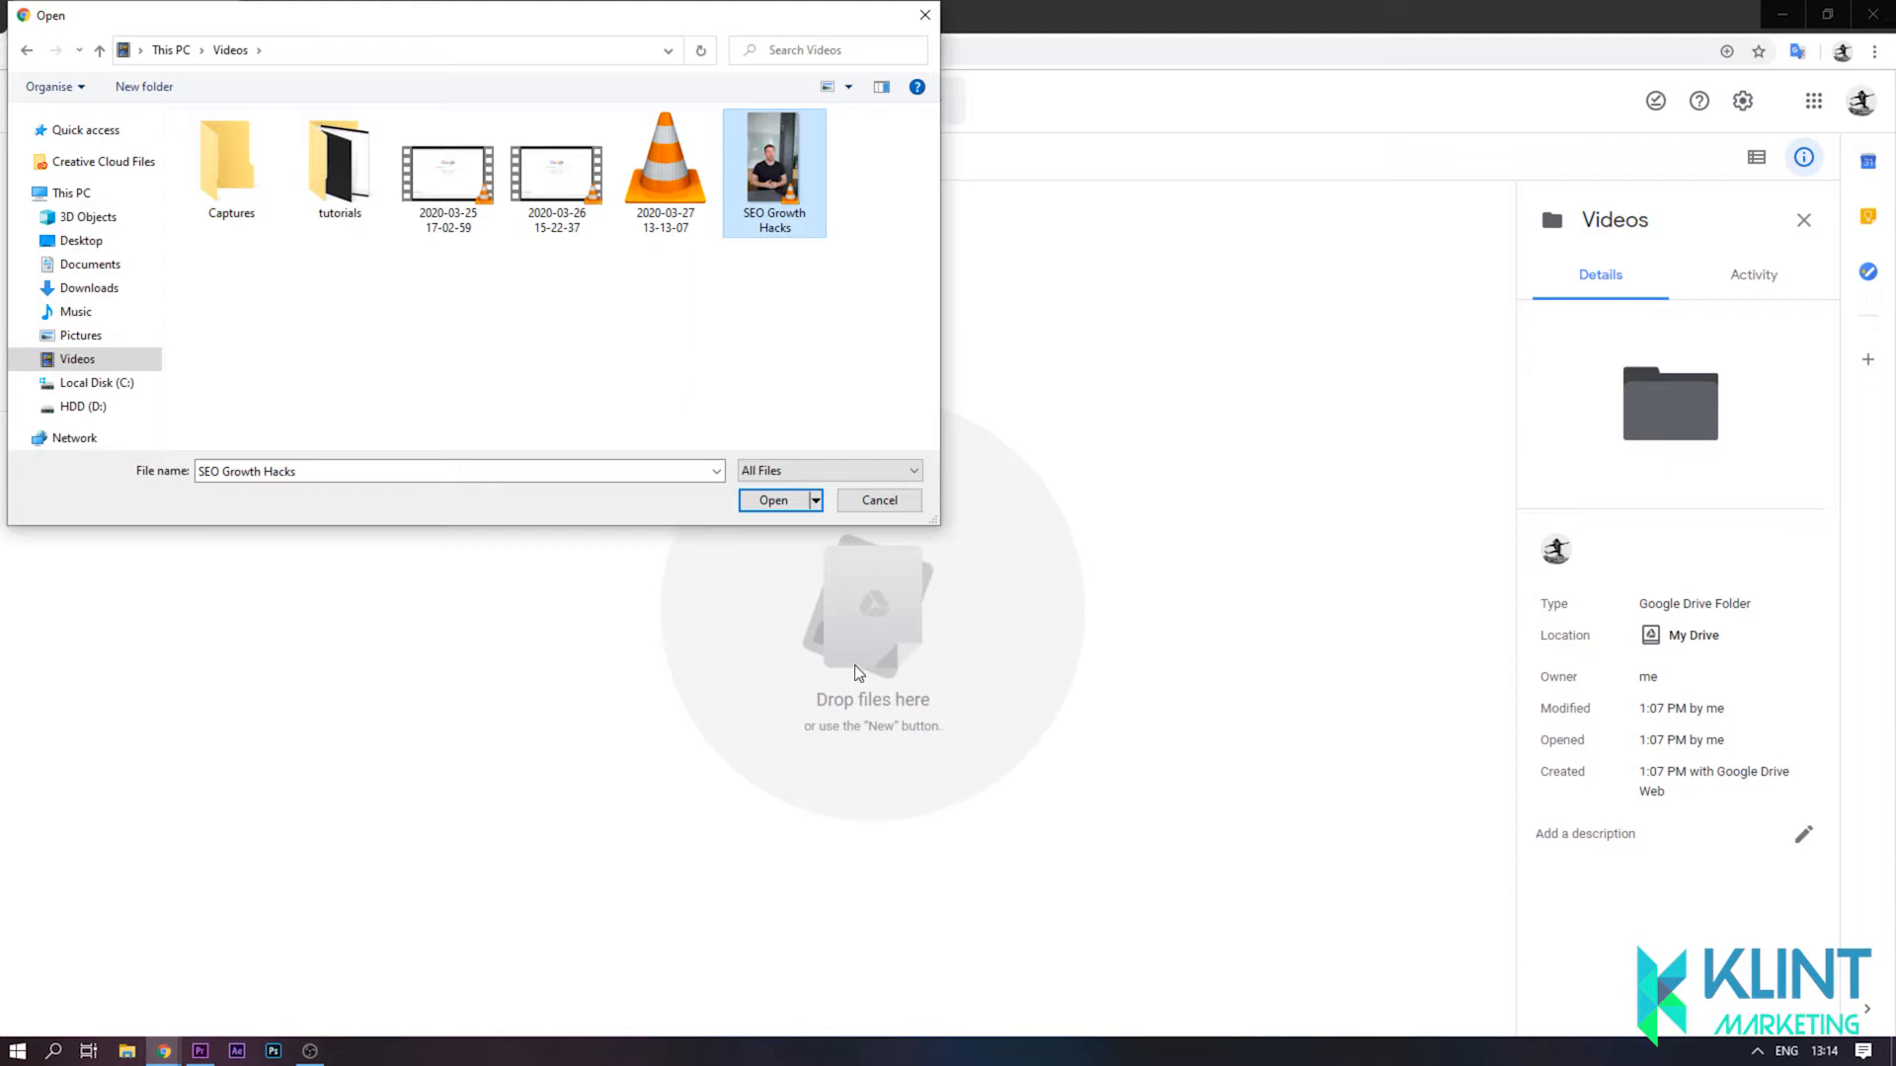
left_click(772, 500)
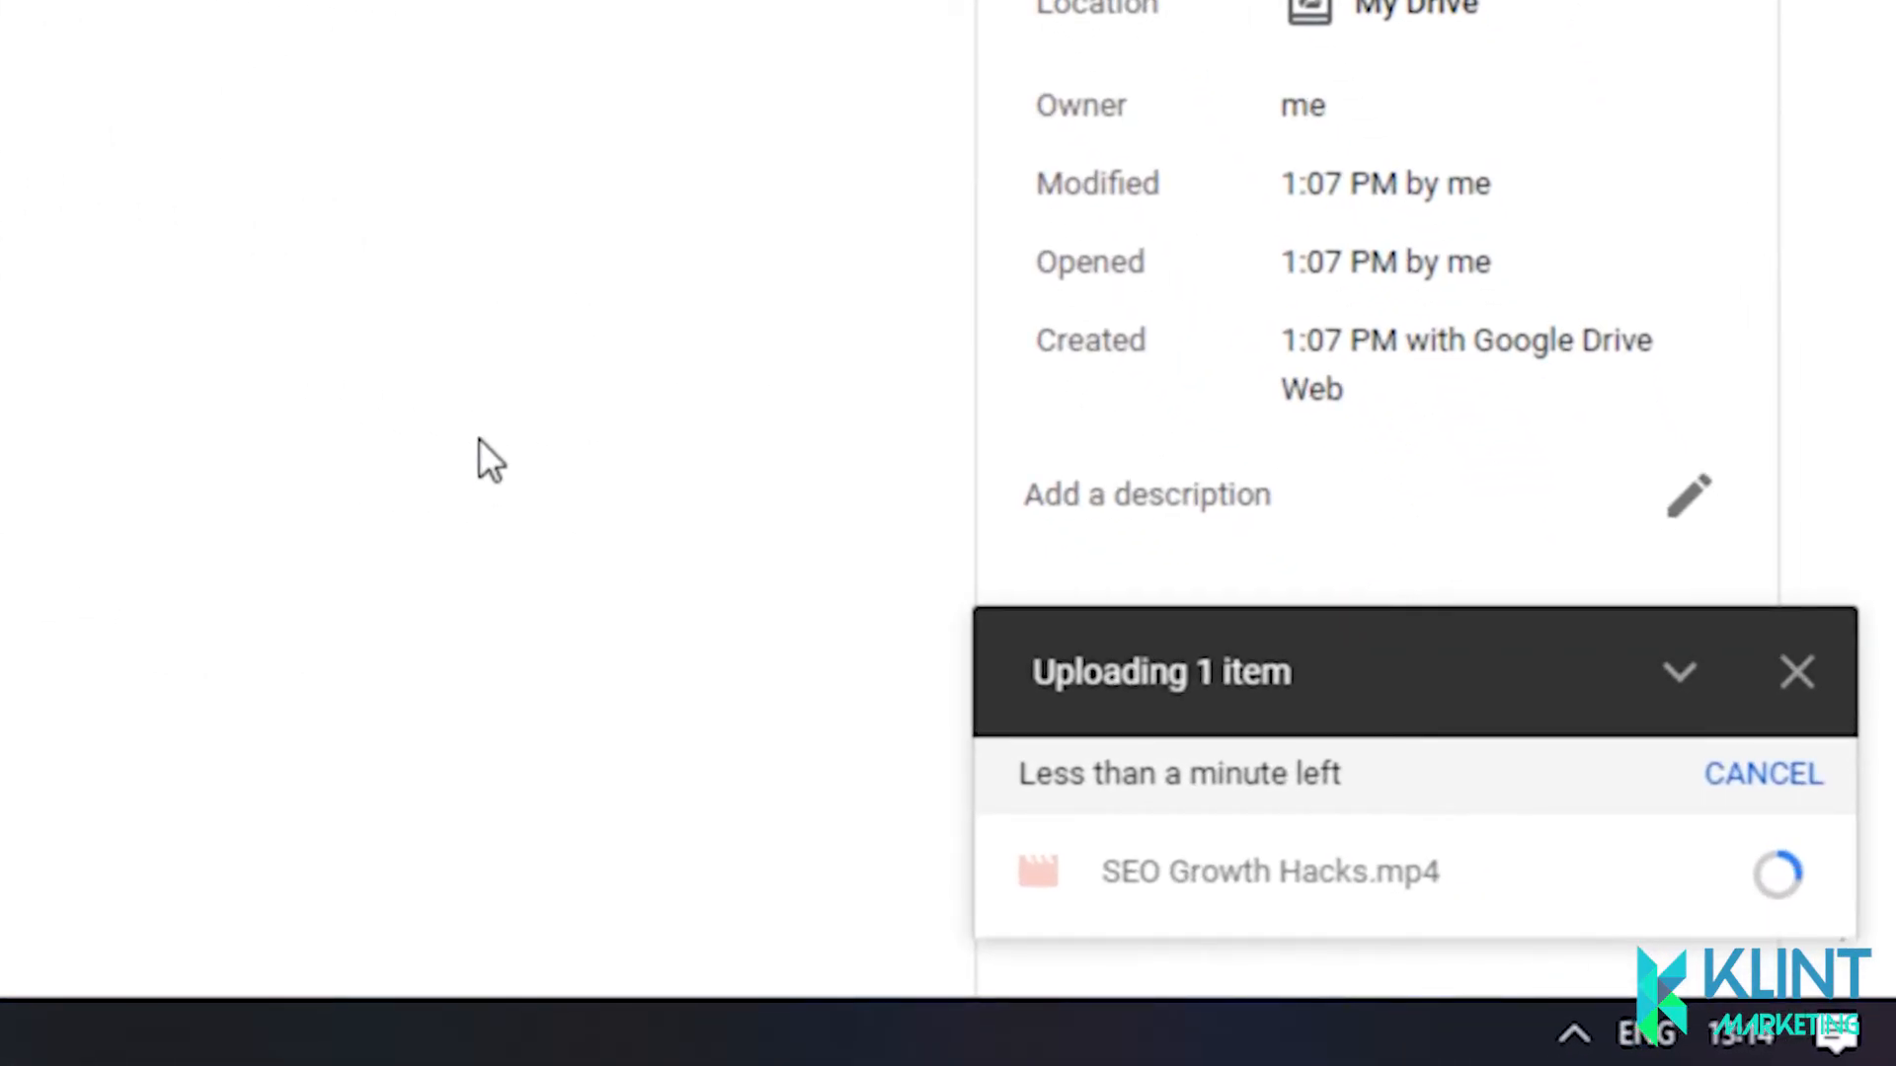
mouse_move(373, 300)
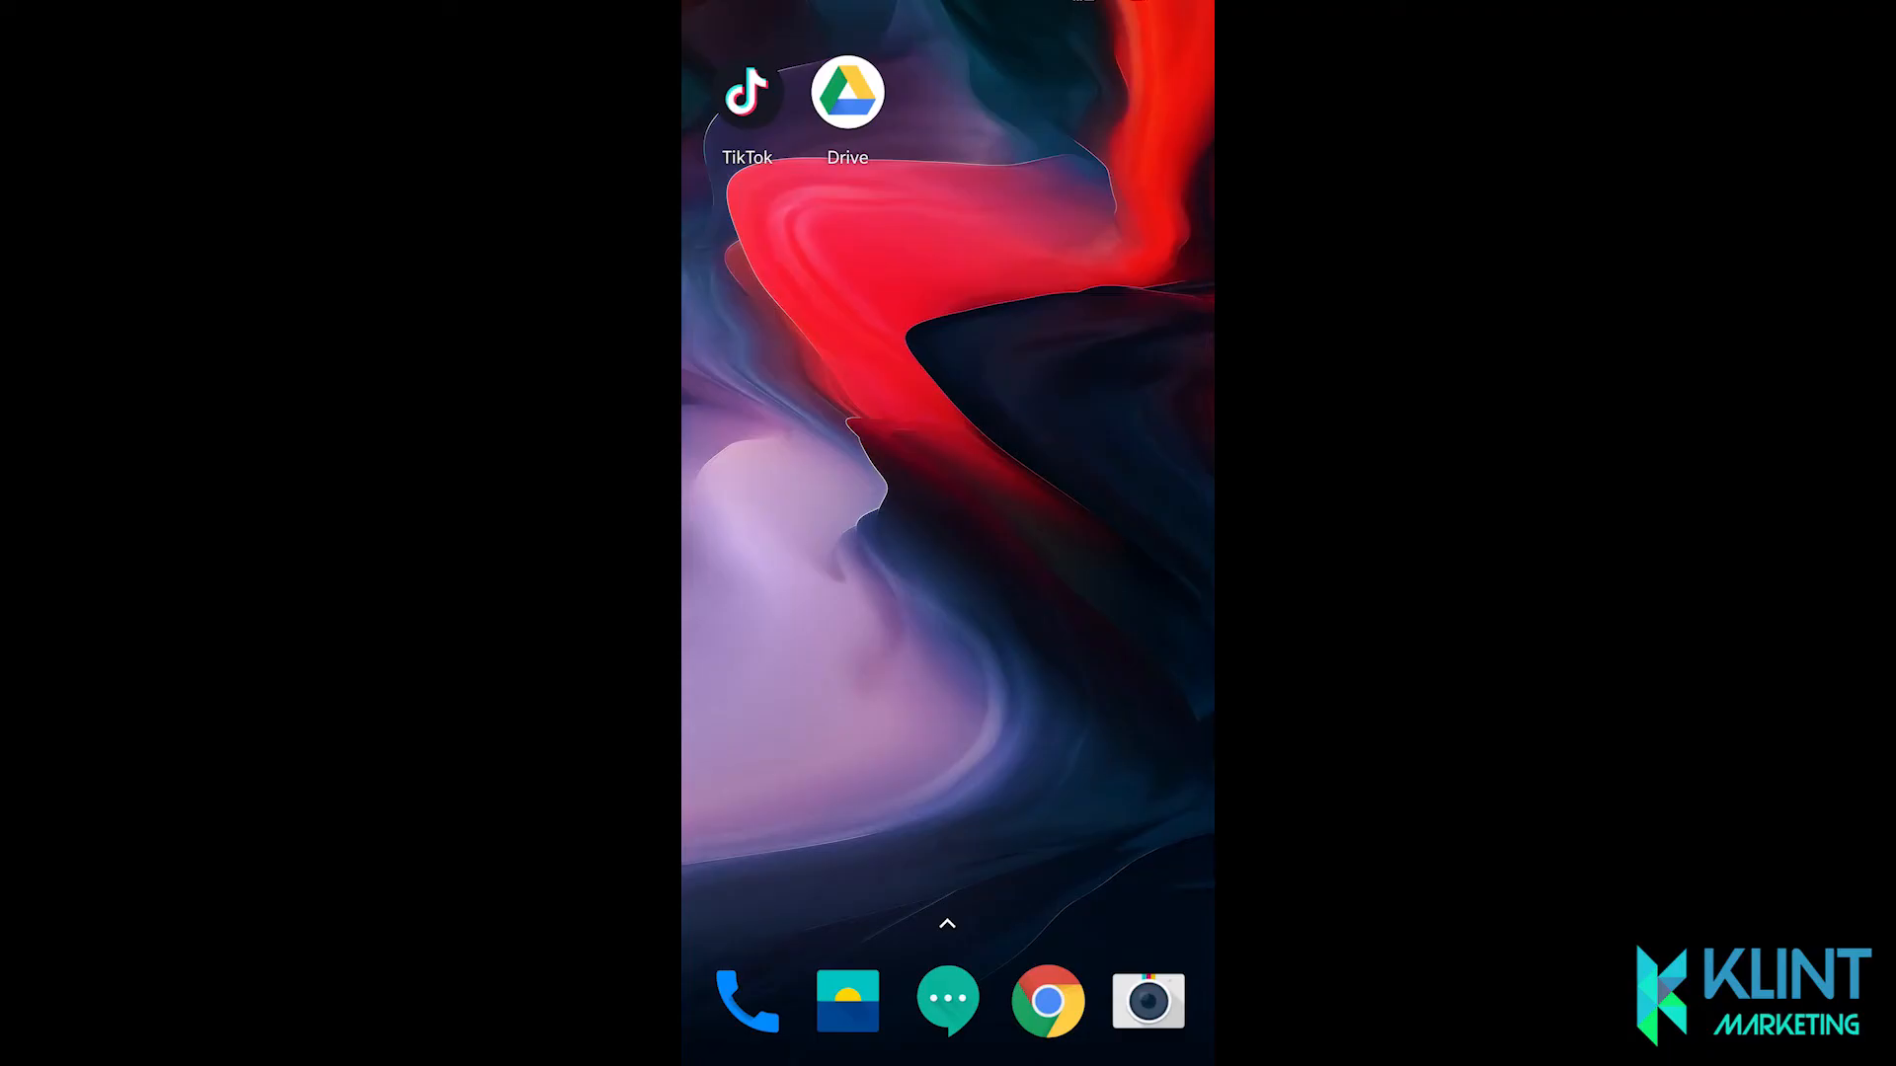
Step: Download SEO Growth Hacks.mp4 from the Drive app to the phone
left_click(847, 91)
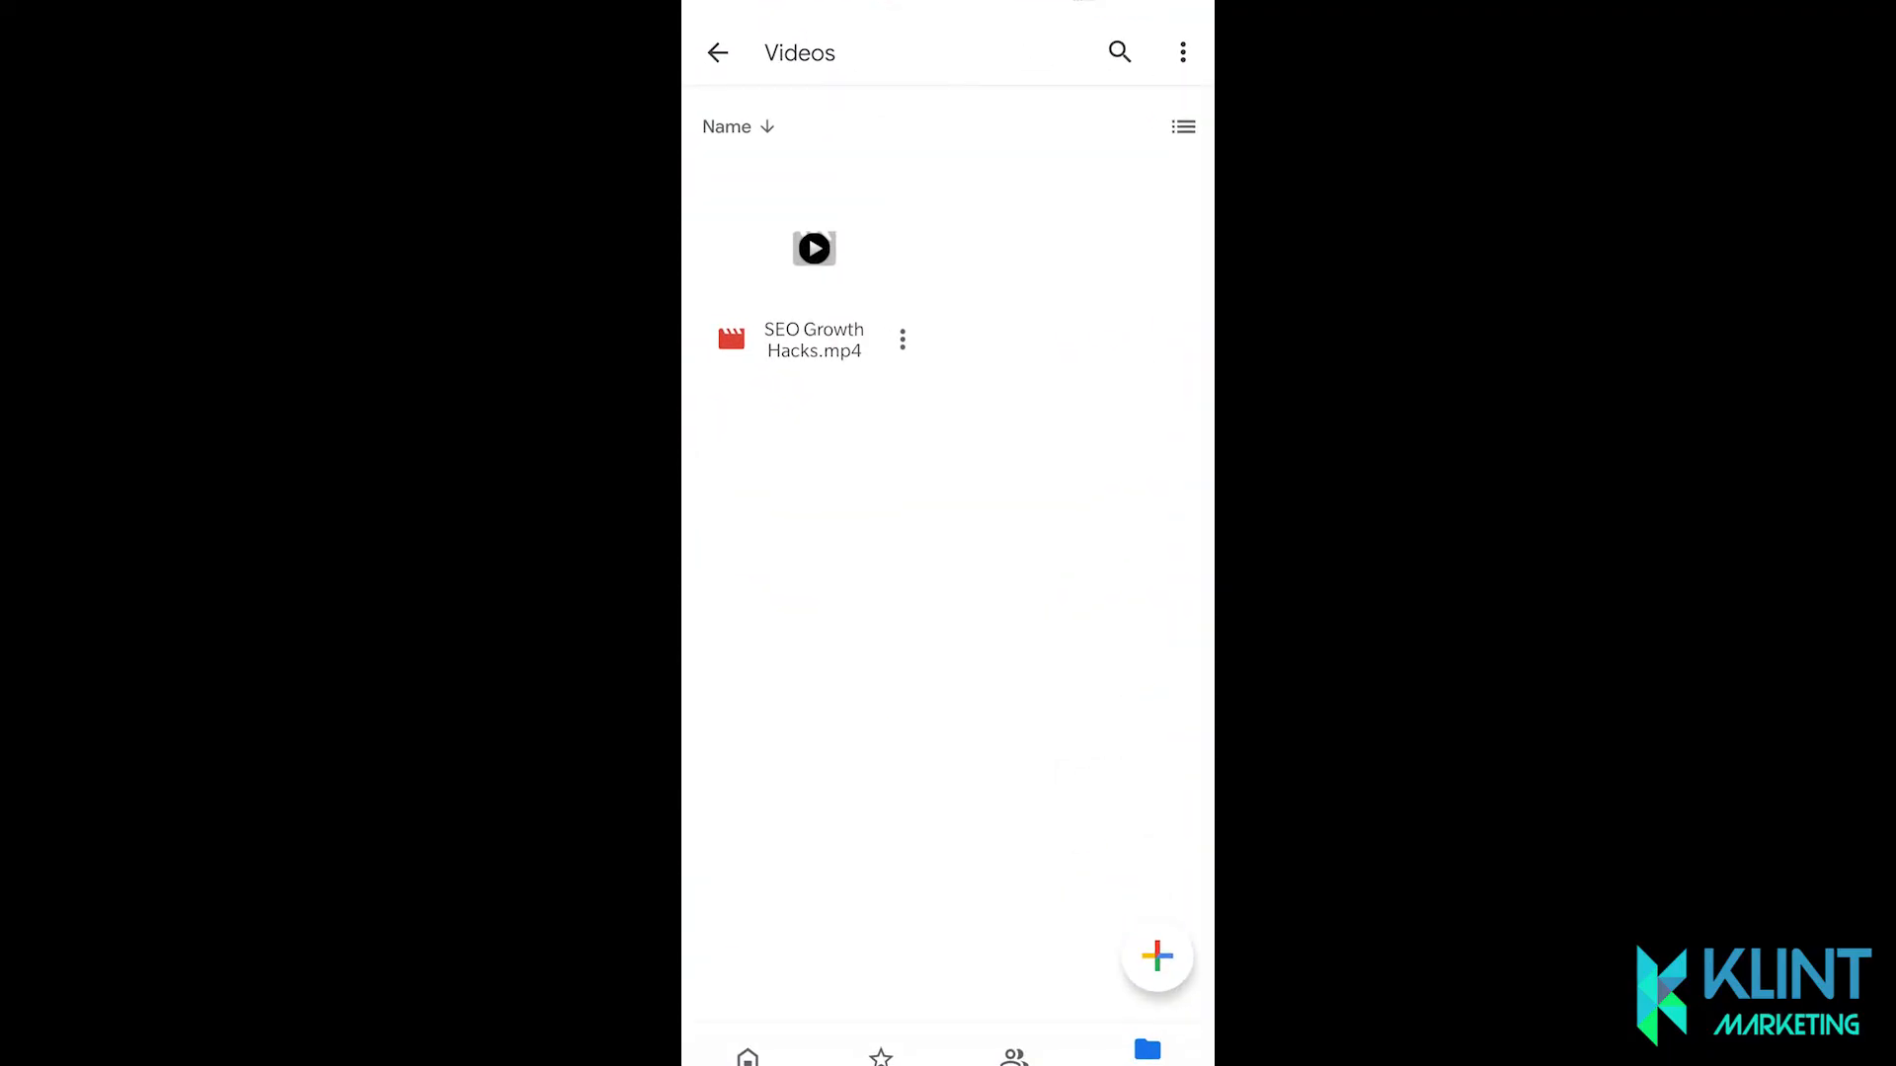
left_click(903, 337)
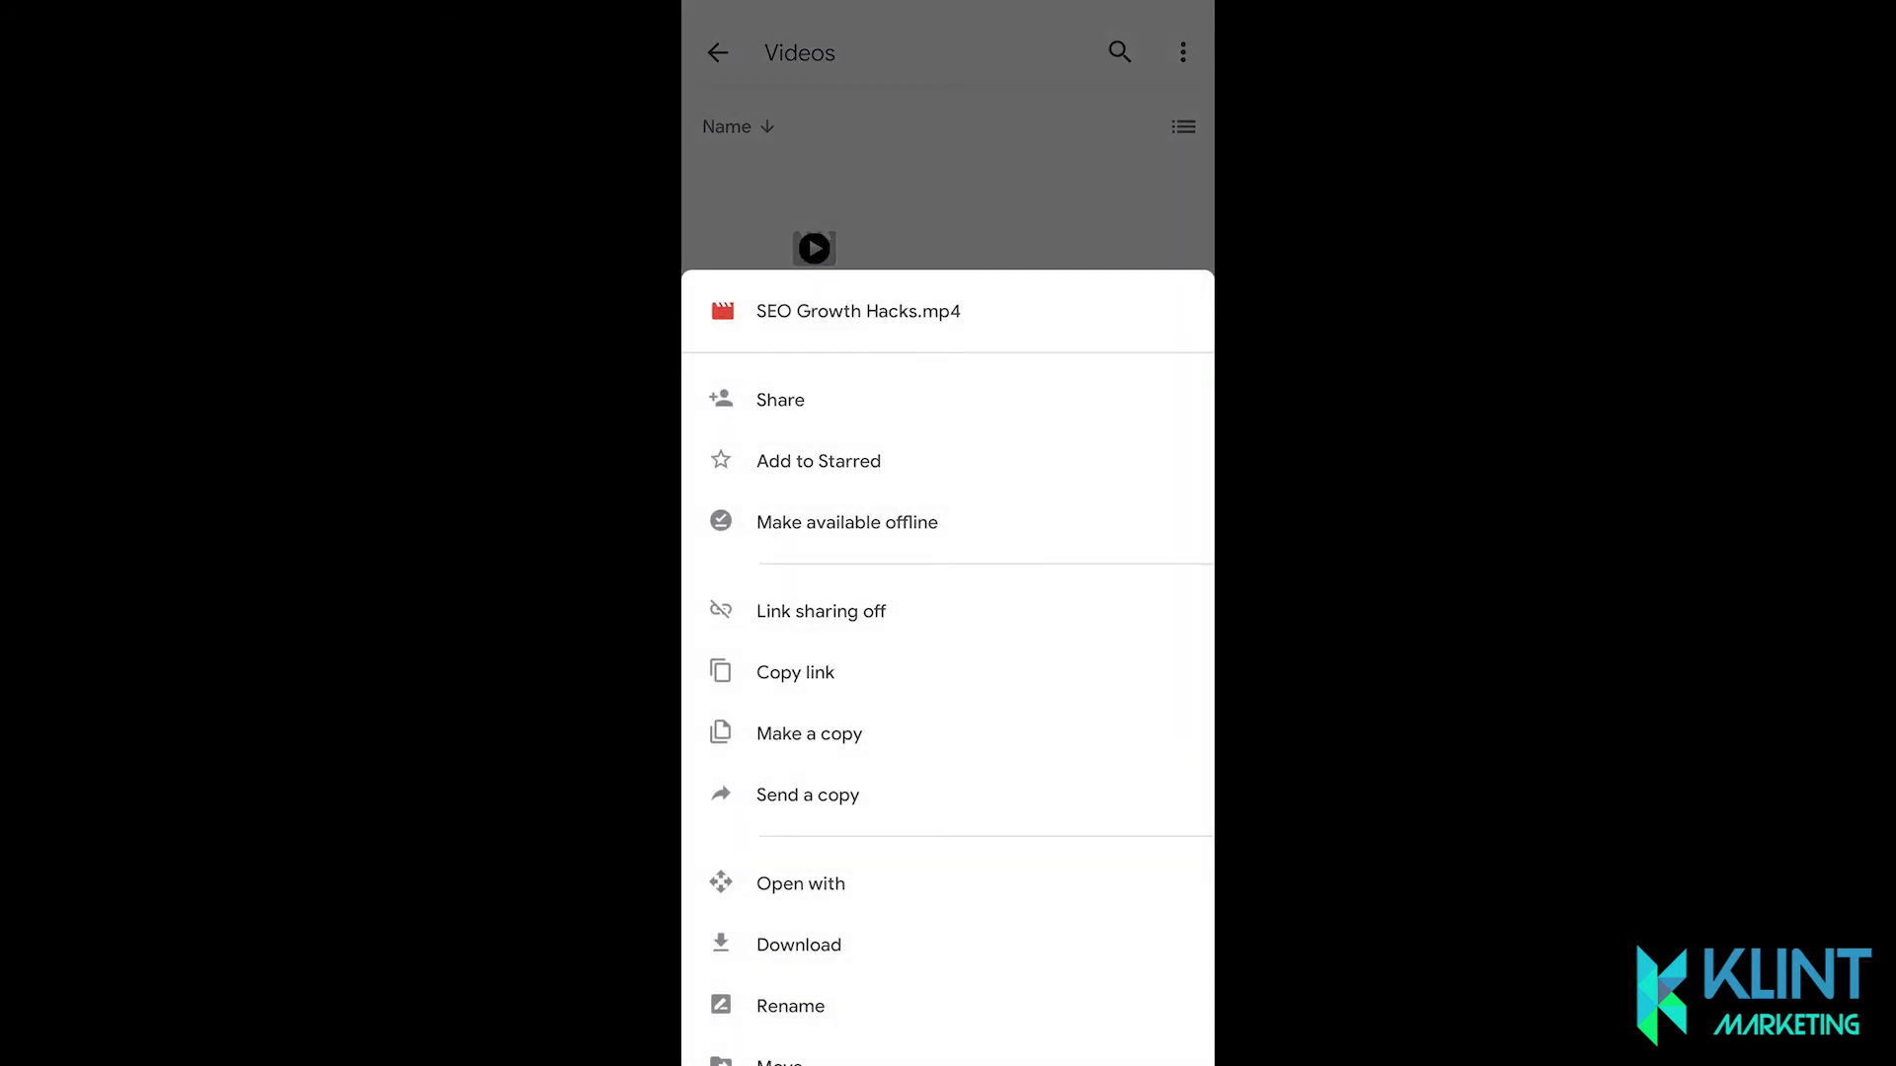
left_click(798, 944)
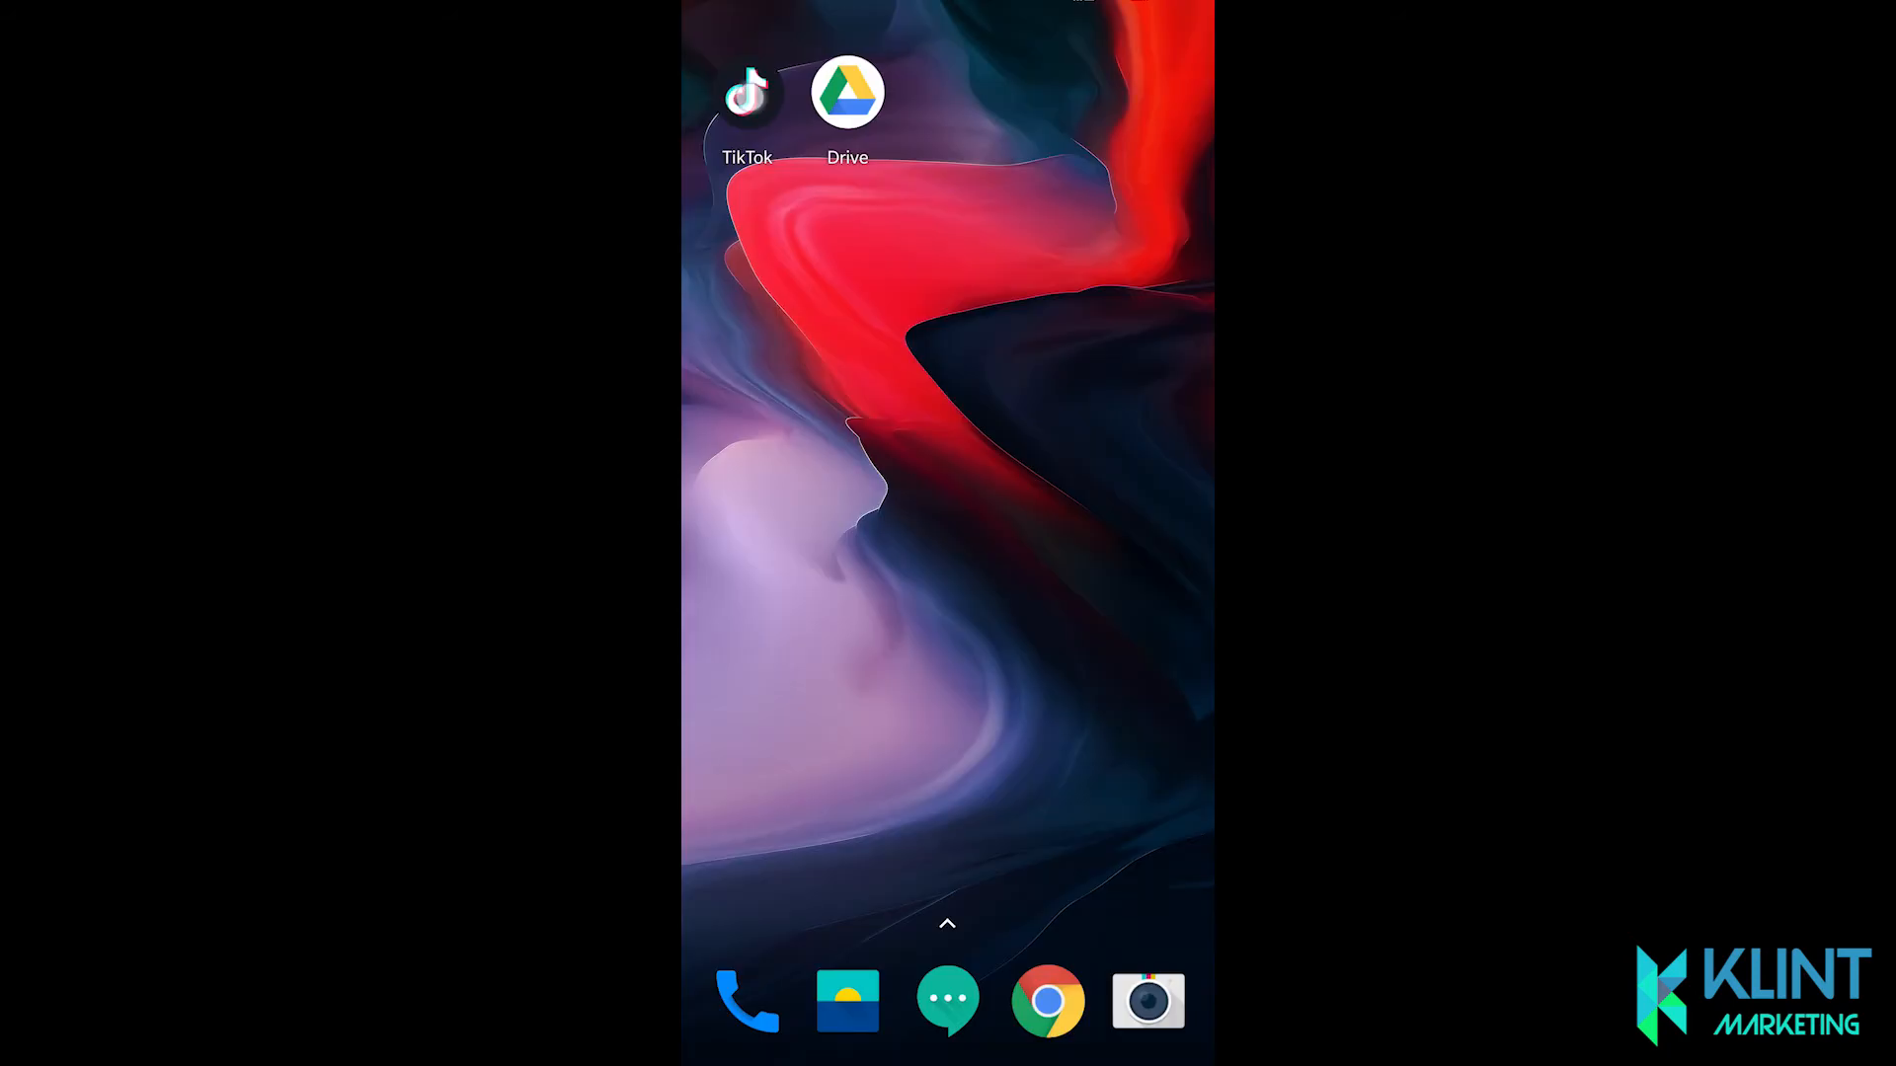
Step: Start a new TikTok upload and select the SEO Growth Hacks video from the gallery
left_click(747, 91)
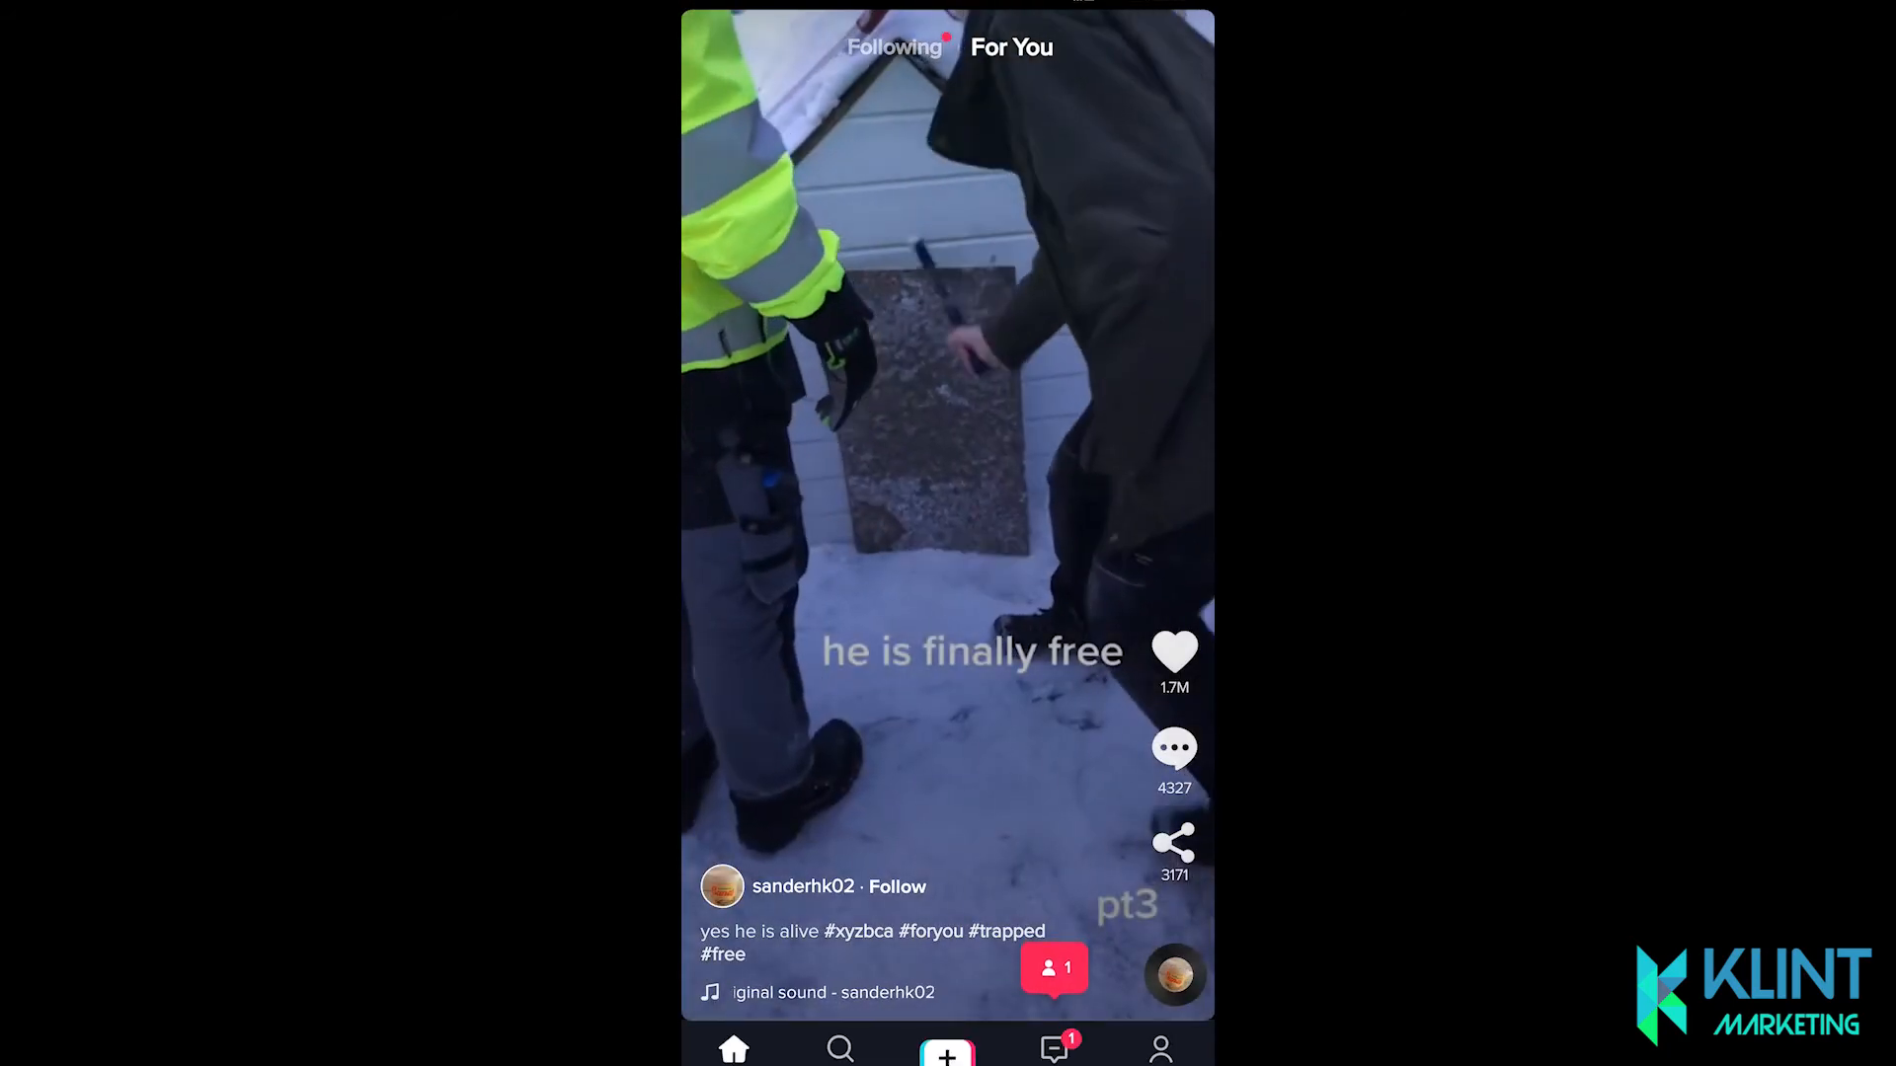
left_click(946, 1048)
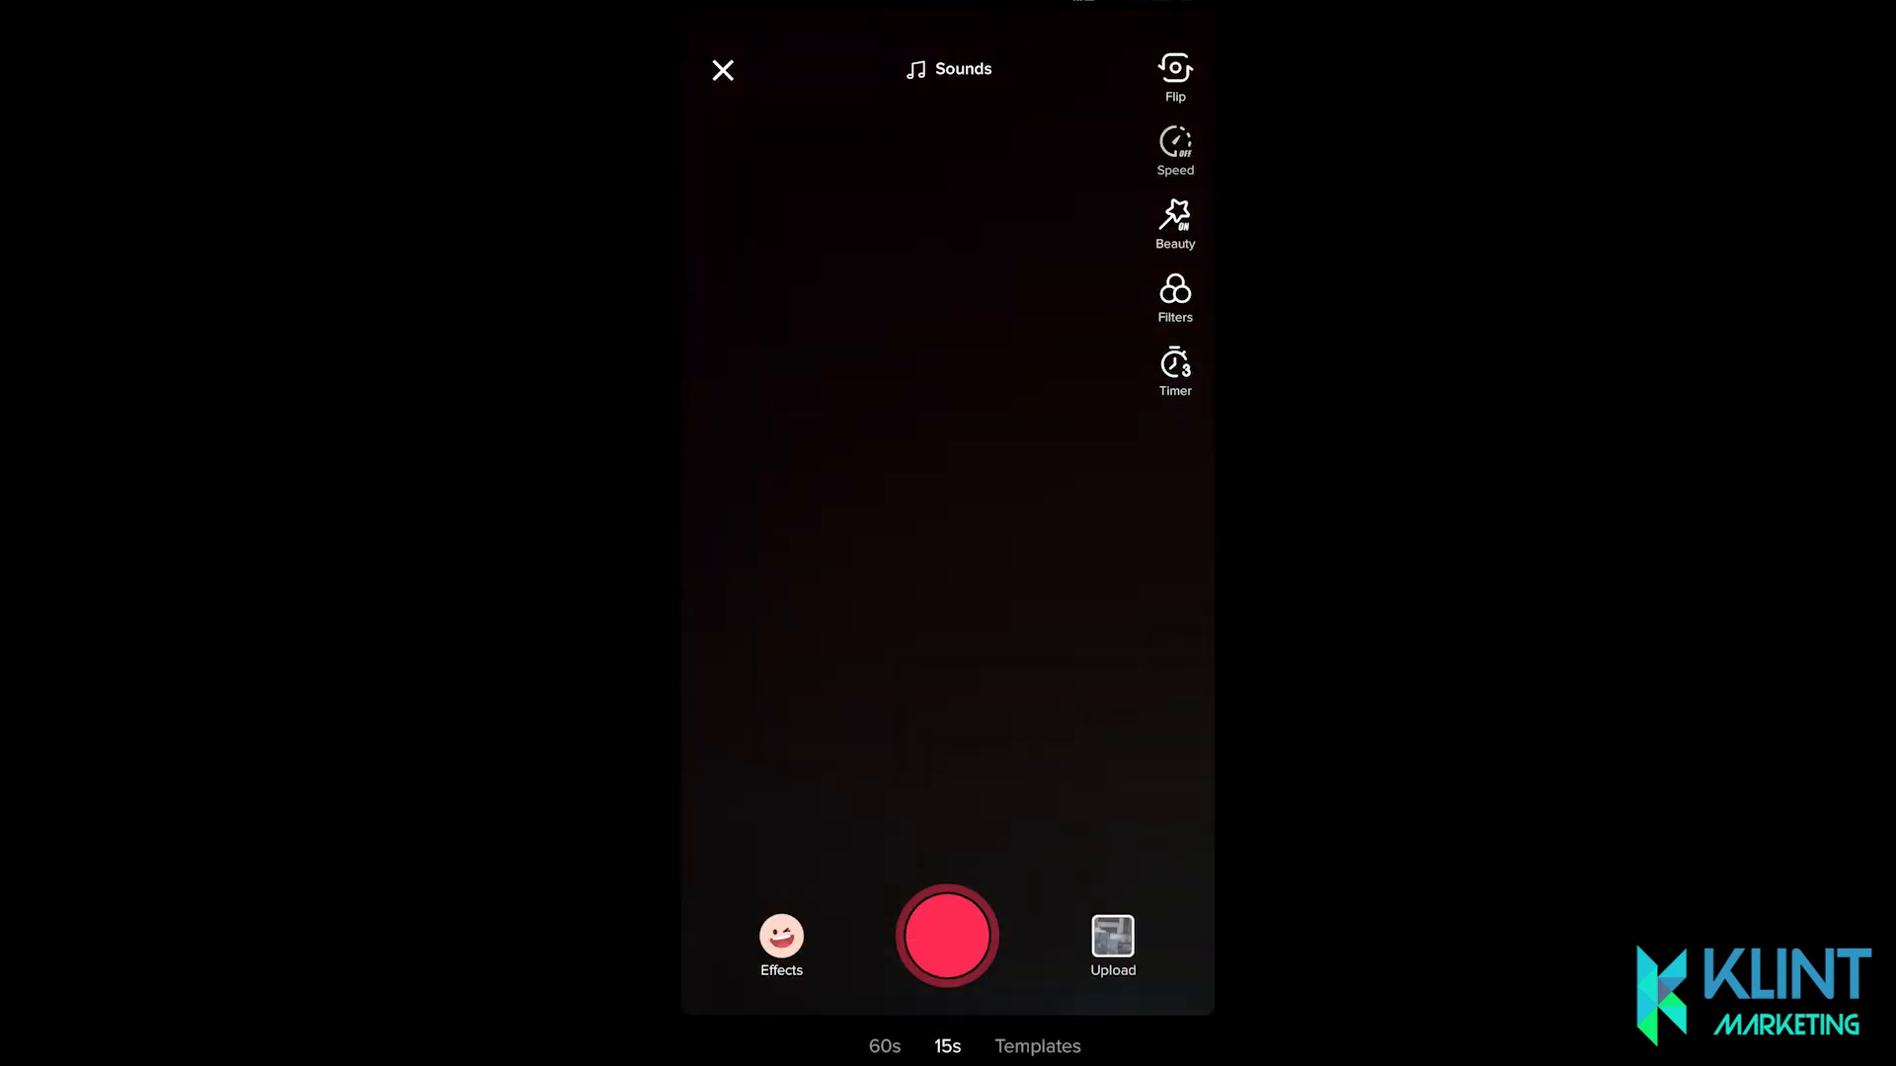
left_click(1110, 936)
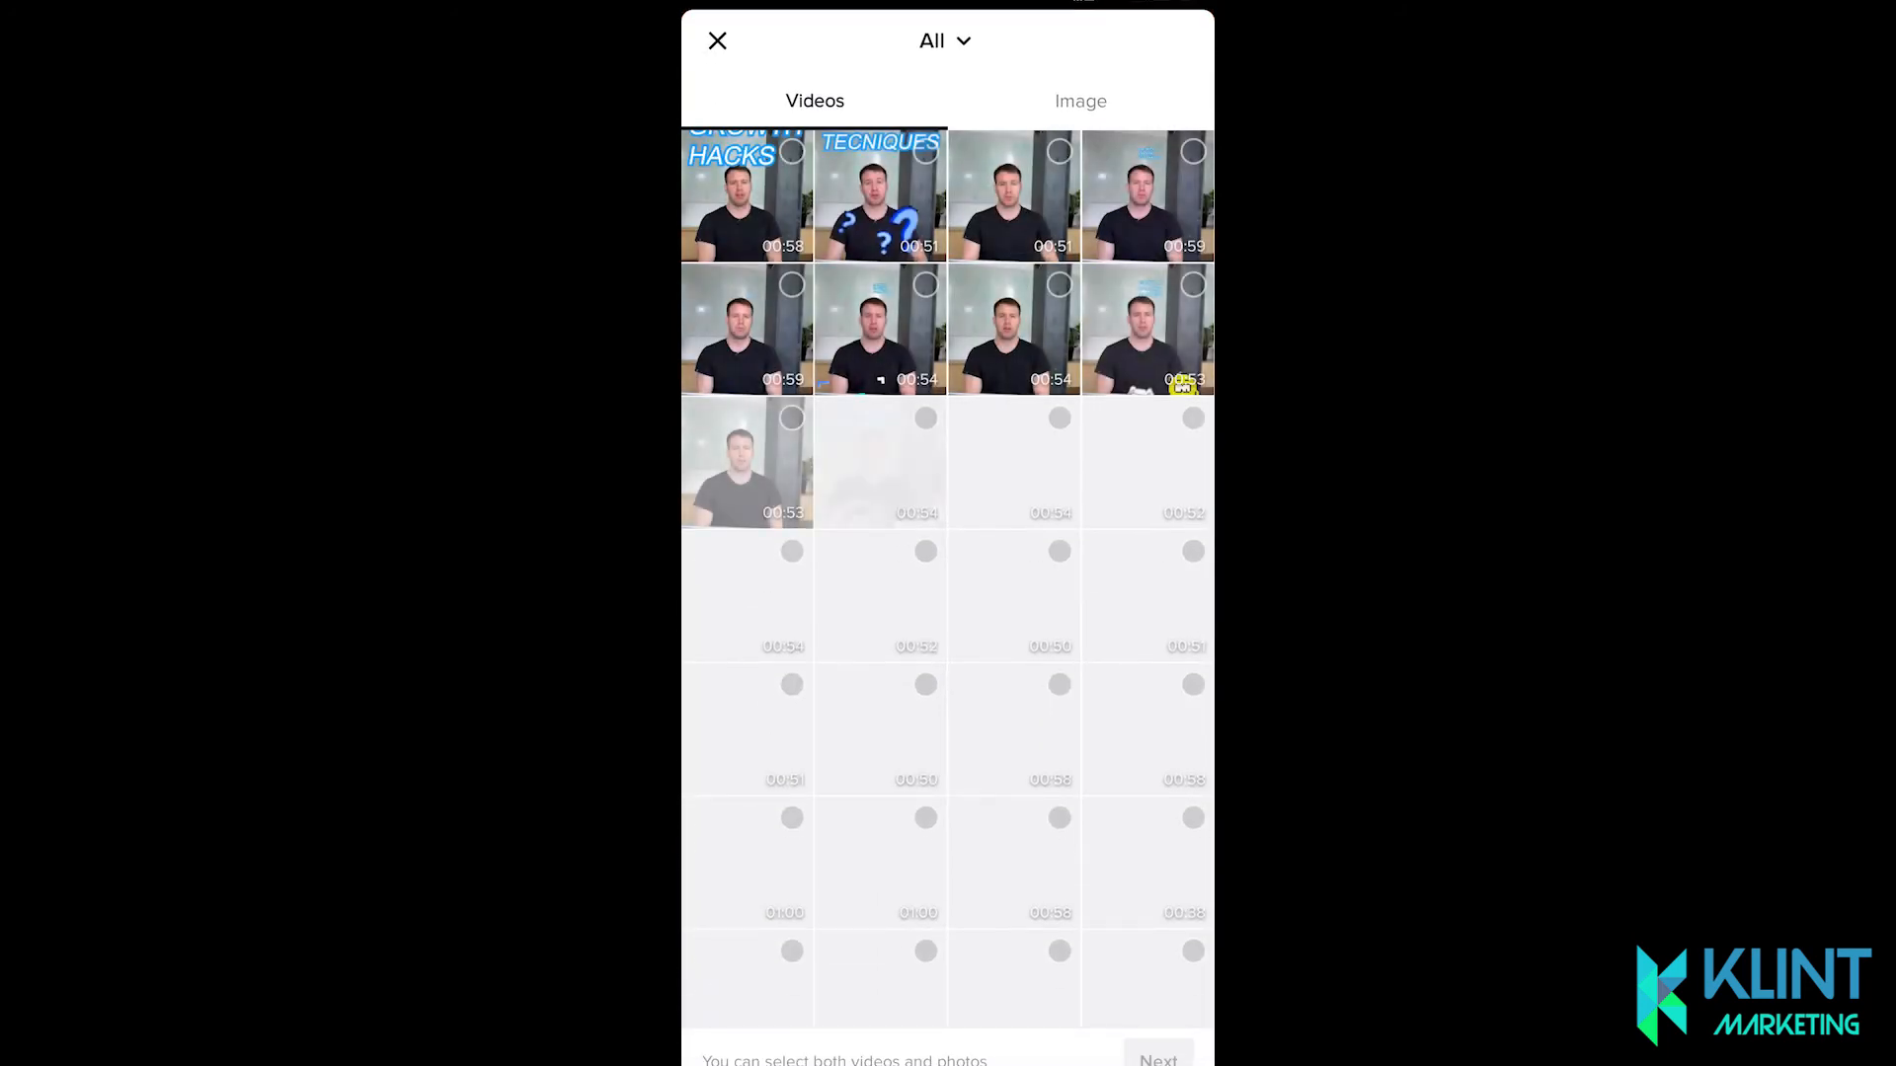
left_click(747, 196)
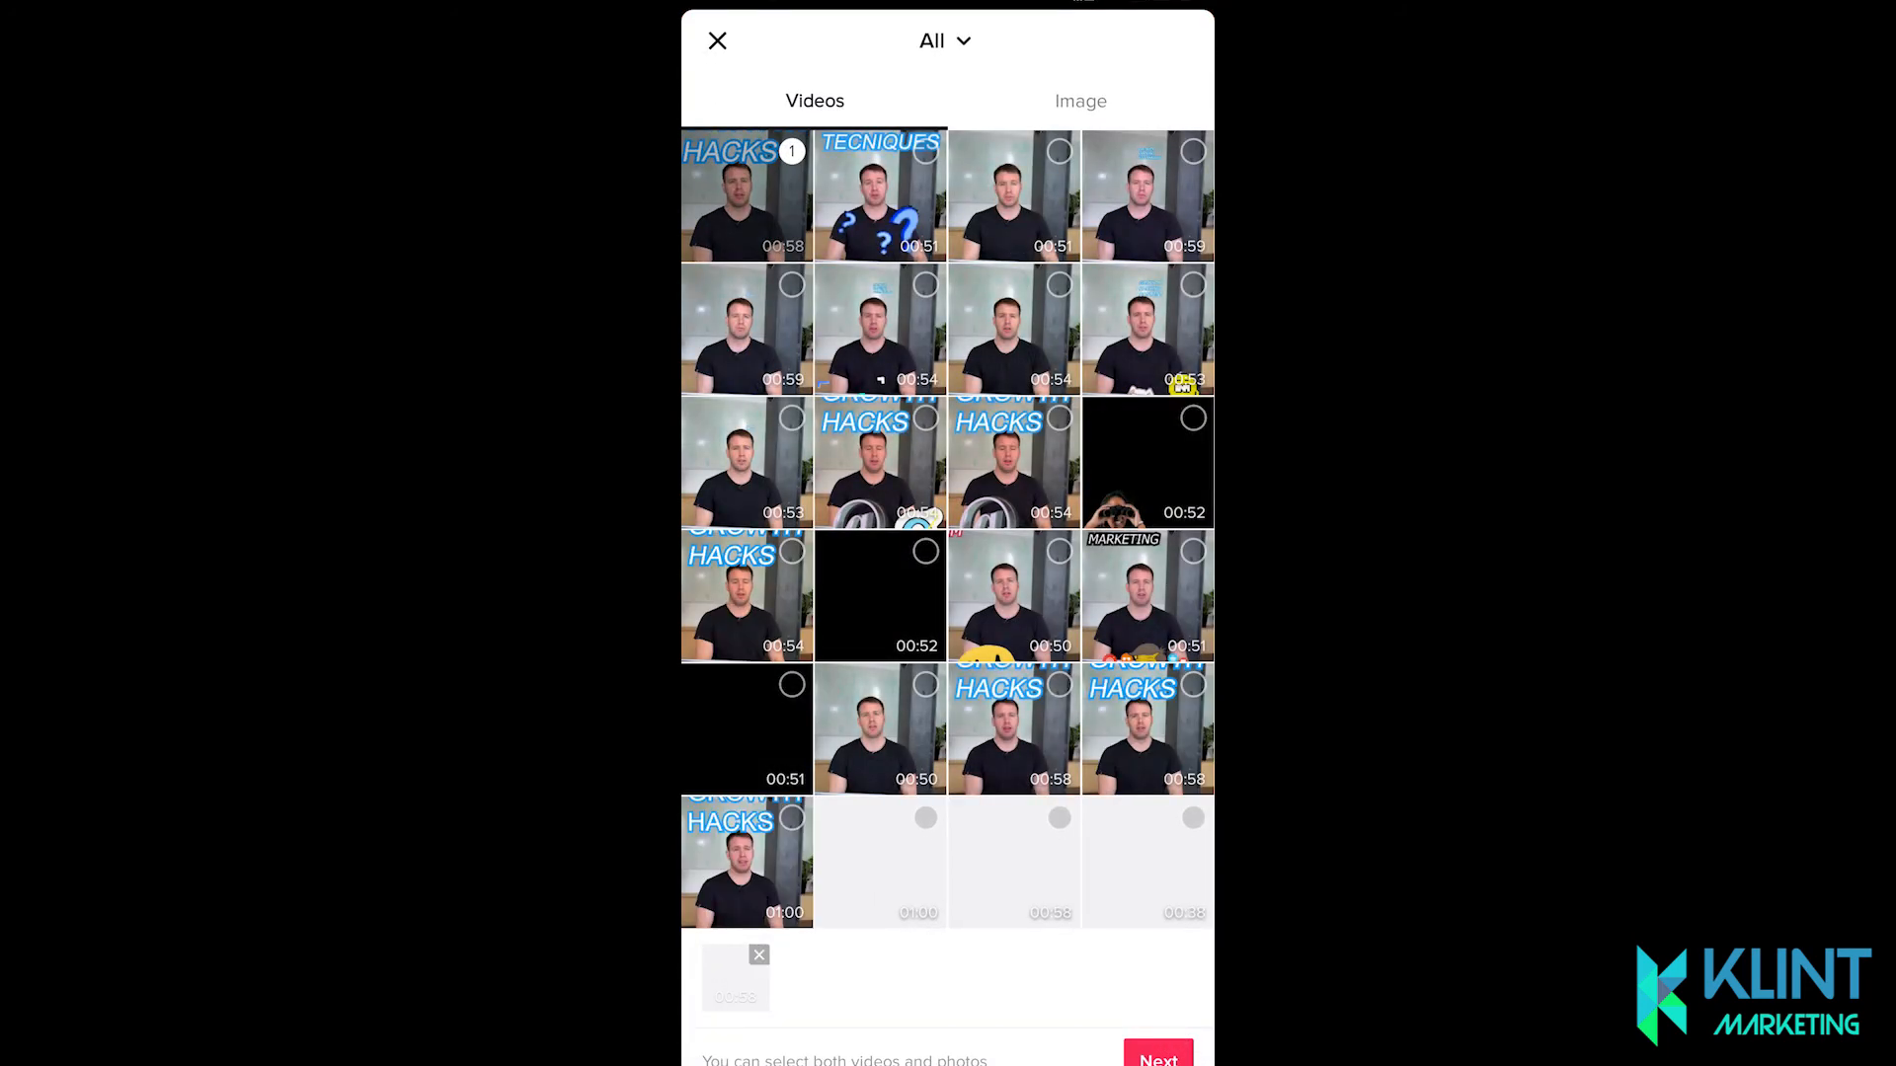